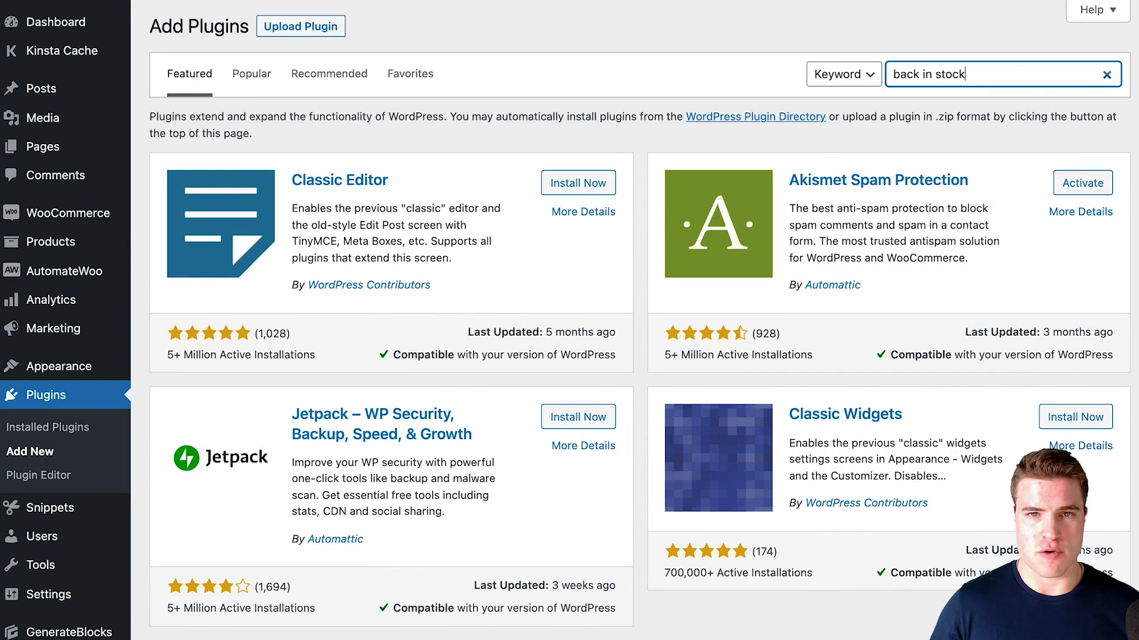
Step: Search 'back in stock', install and activate Back In Stock Notifier for WooCommerce
key(Enter)
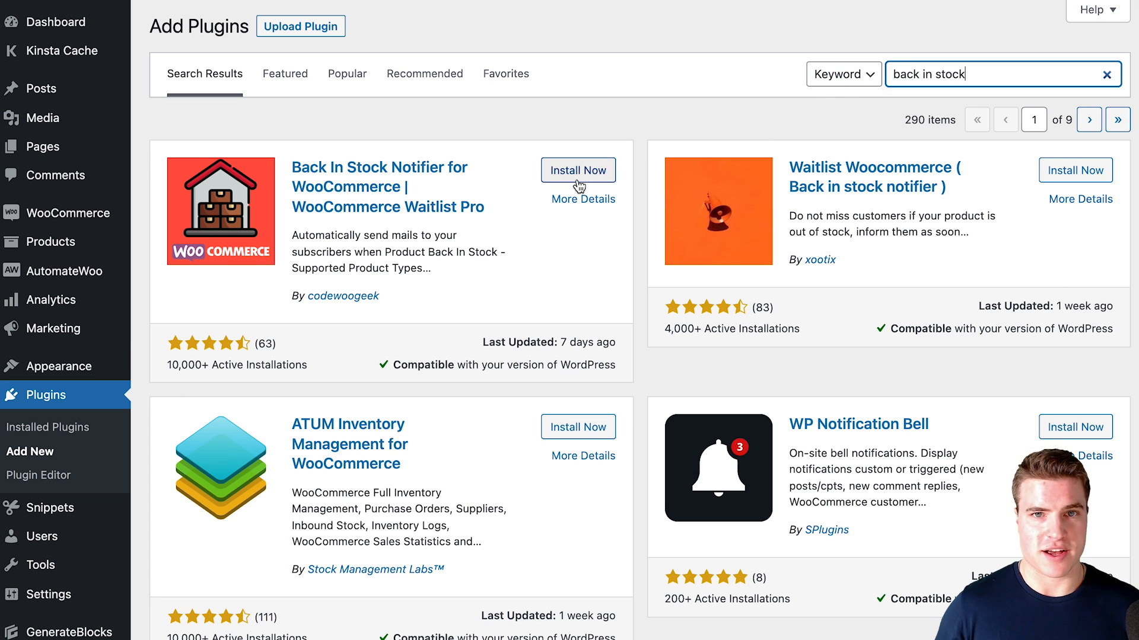
click(578, 171)
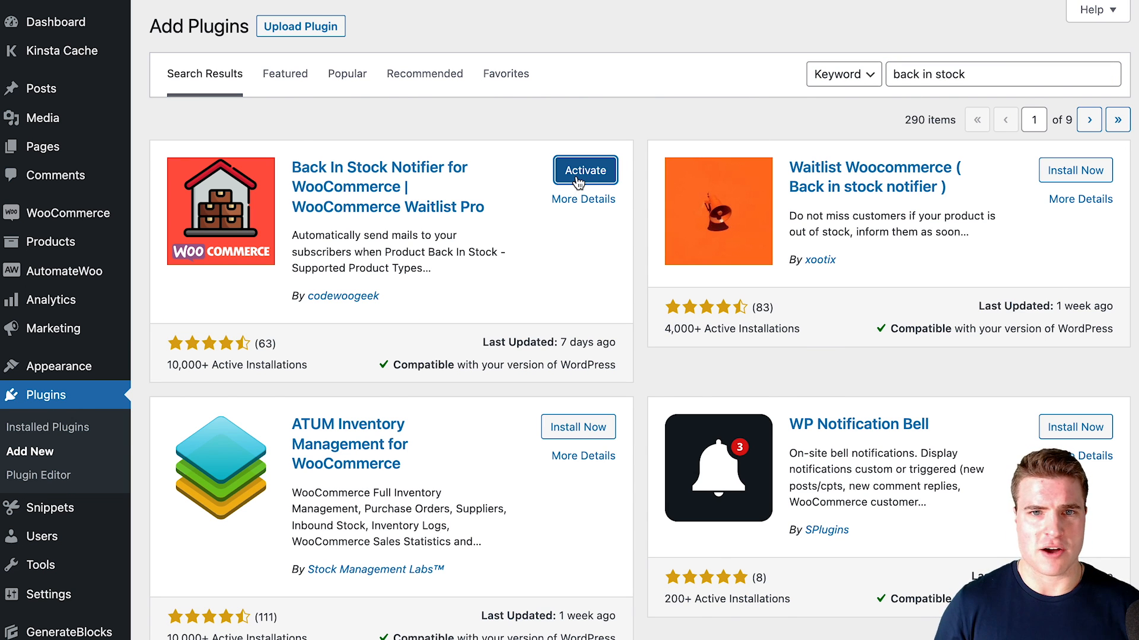
click(585, 171)
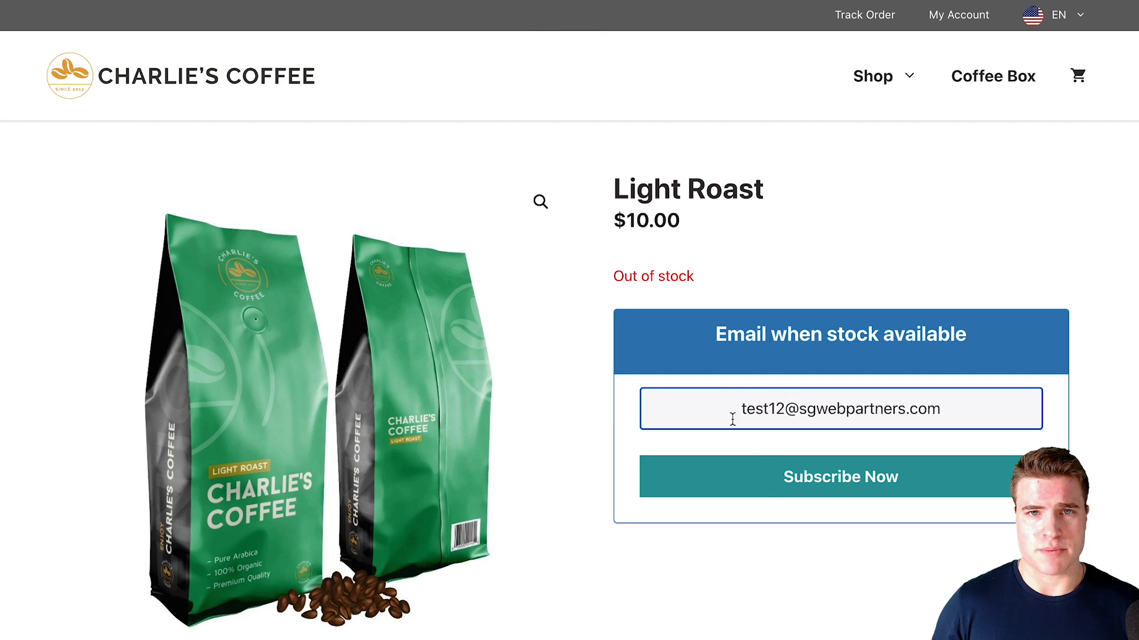
click(840, 476)
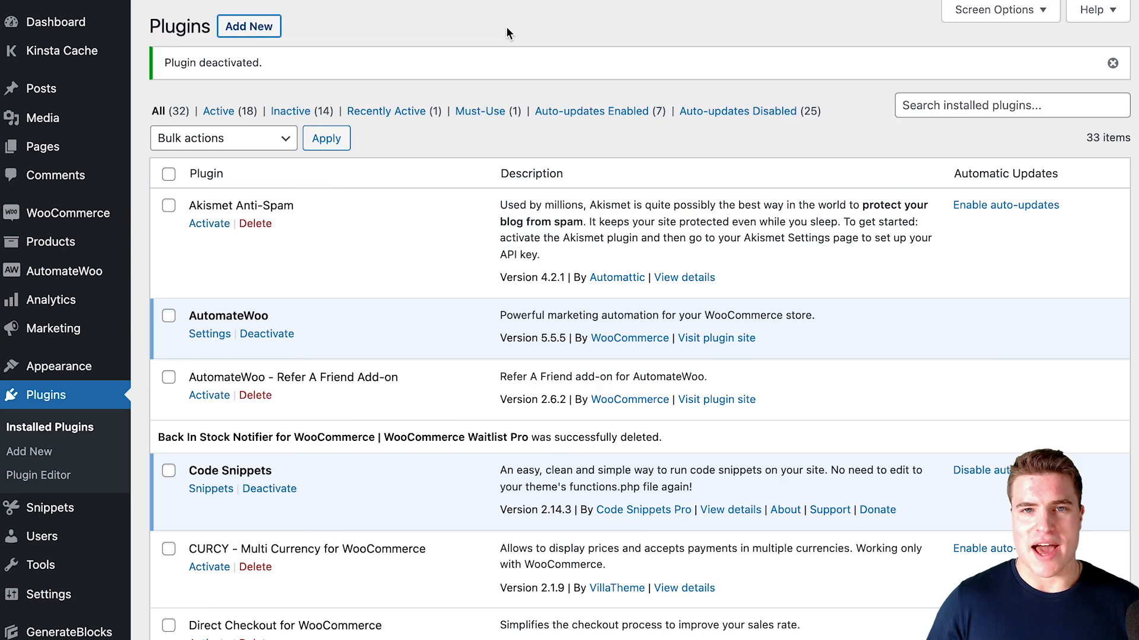
Step: From Add New, find the back in stock results again and activate the notifier plugin
click(30, 452)
text(back in stock)
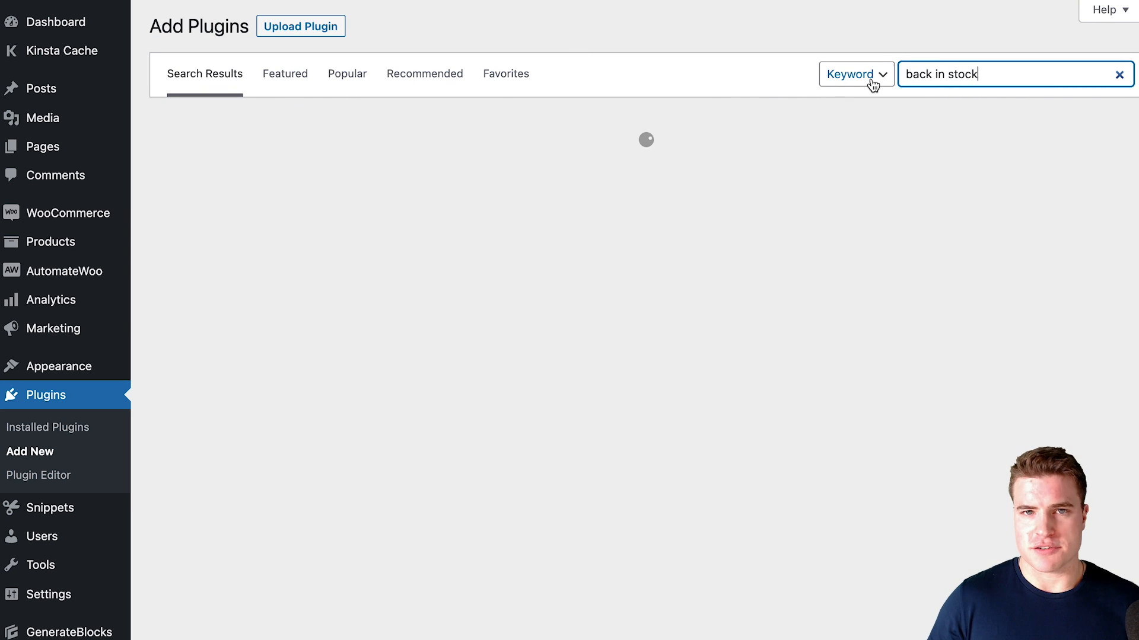
click(569, 171)
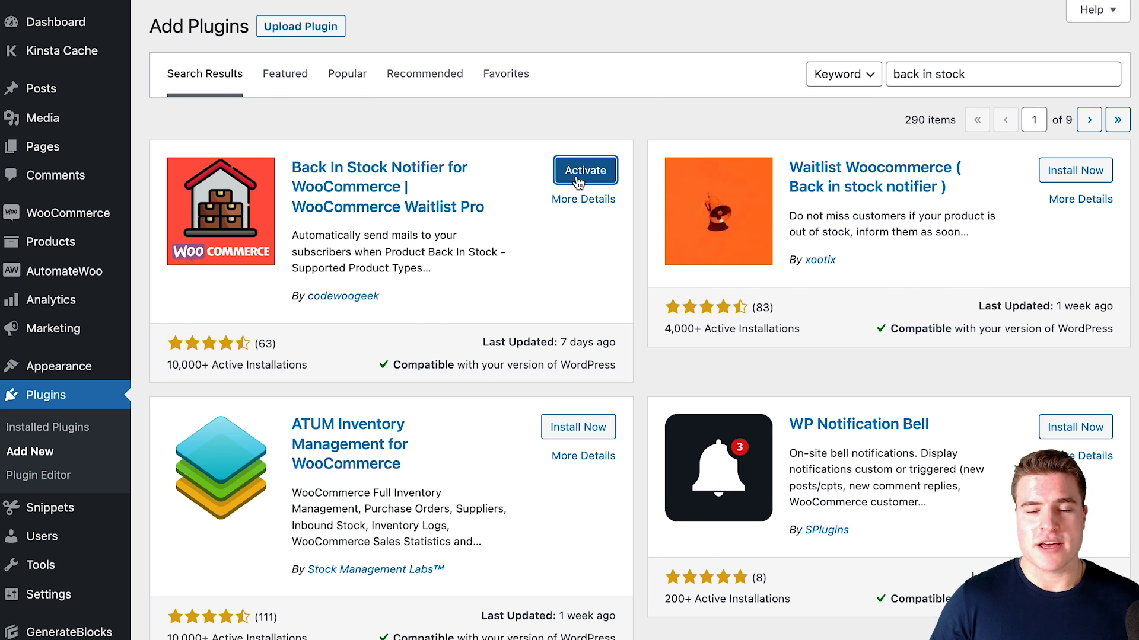
click(585, 170)
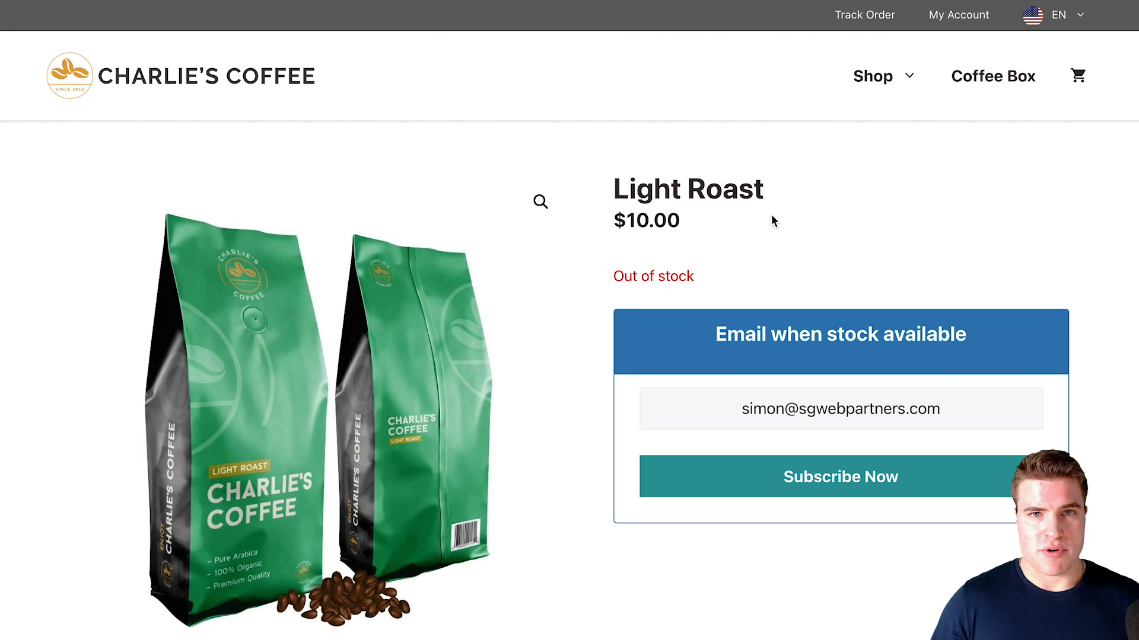
mouse_move(778, 251)
text(test12)
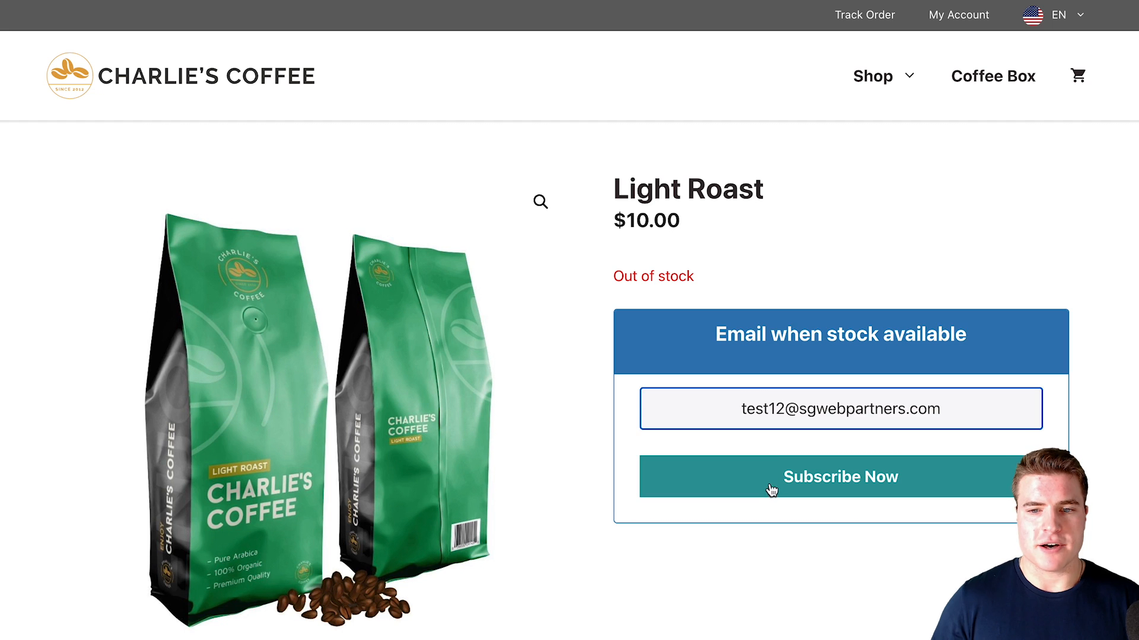
Step: Subscribe a test email on the out-of-stock Light Roast page via Subscribe Now
click(839, 477)
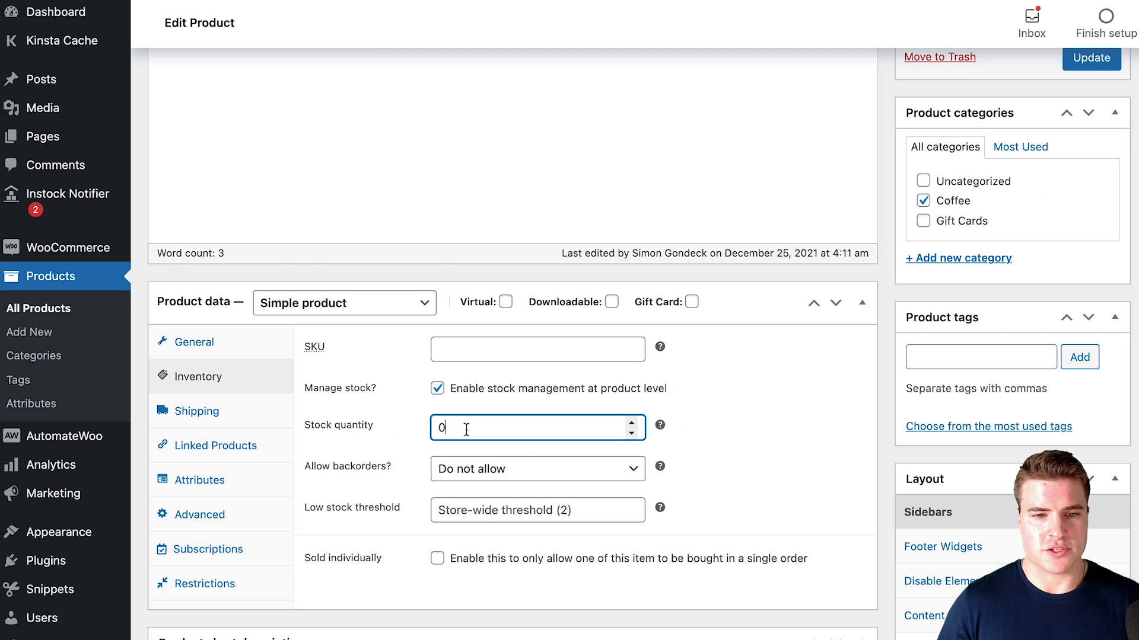
Step: Set the Light Roast stock quantity to 100 in the Inventory settings
text(100)
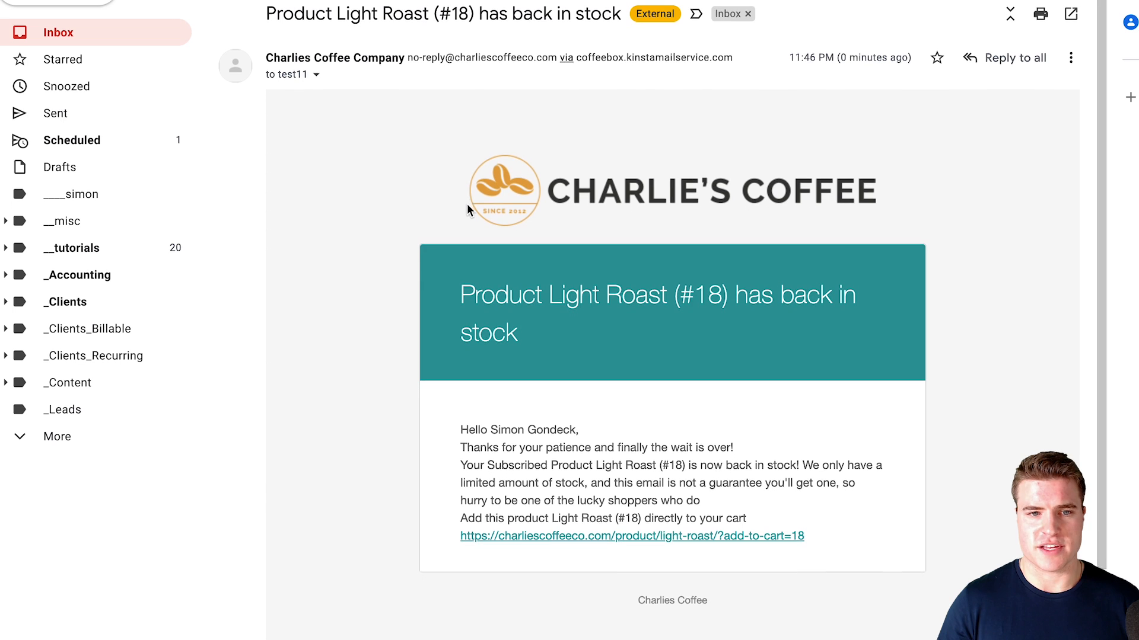
mouse_move(529, 335)
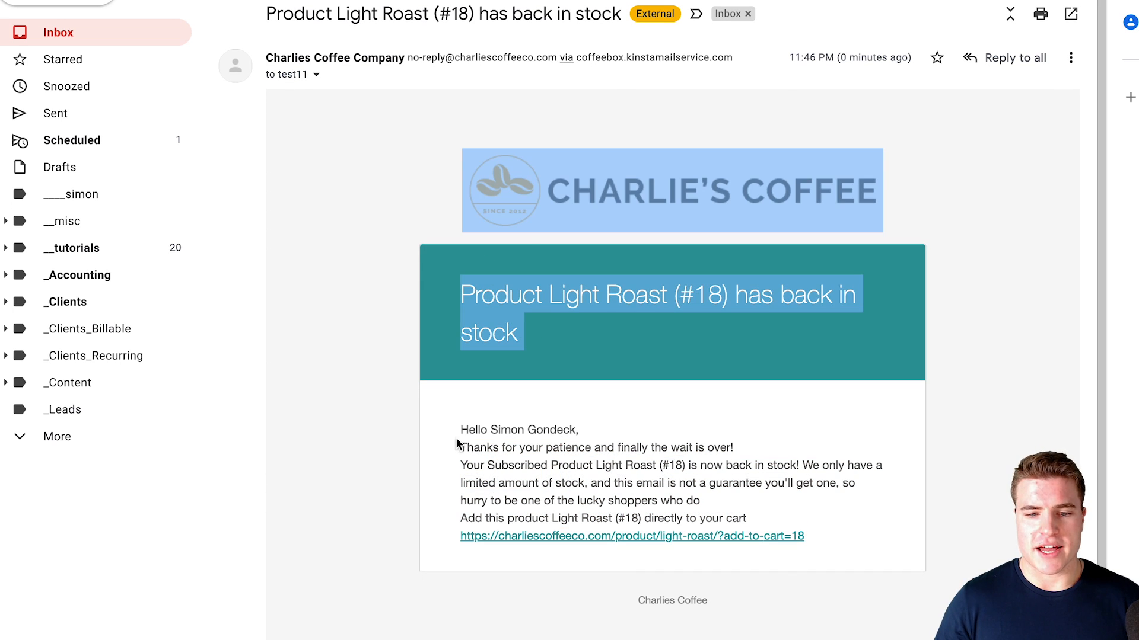
Step: Review the Light Roast back-in-stock email, then return to the restocked product page
click(750, 415)
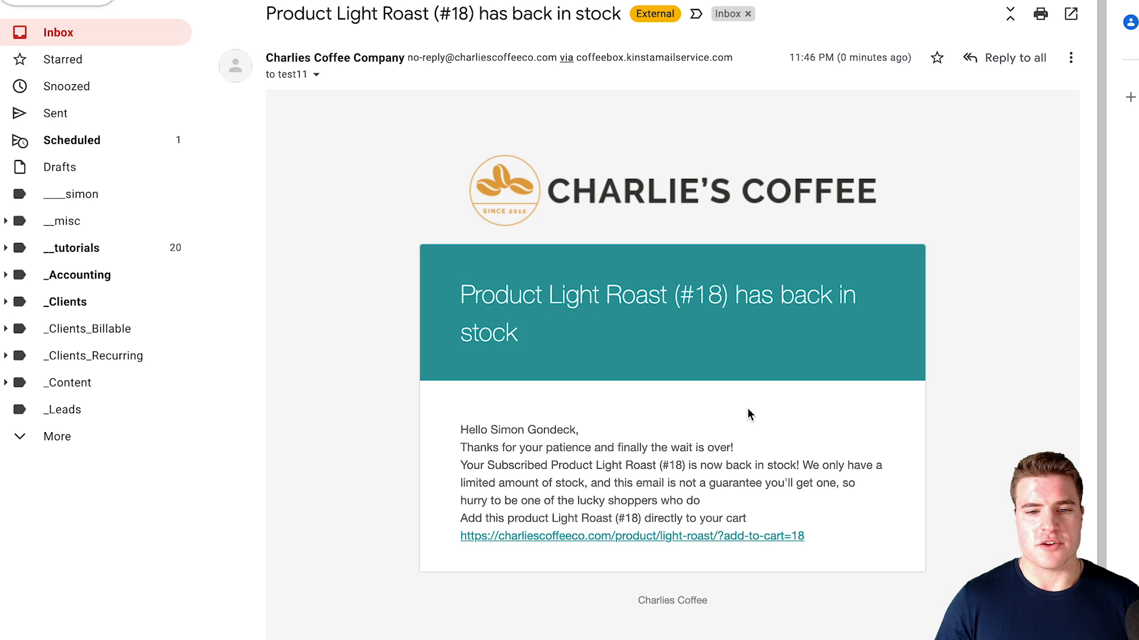
mouse_move(666, 313)
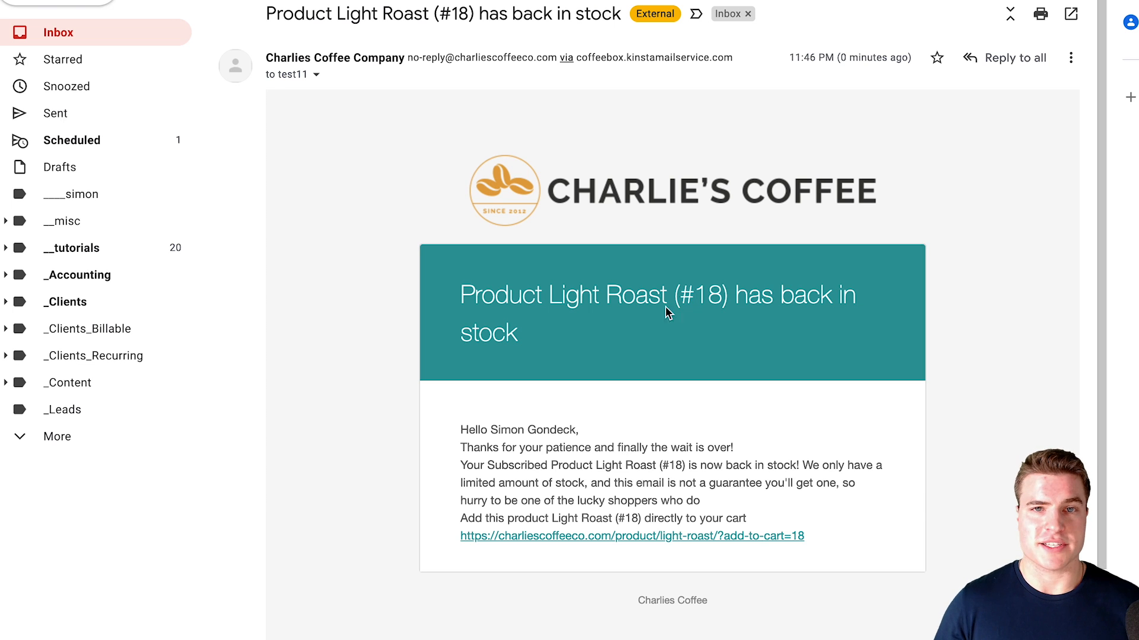
click(632, 536)
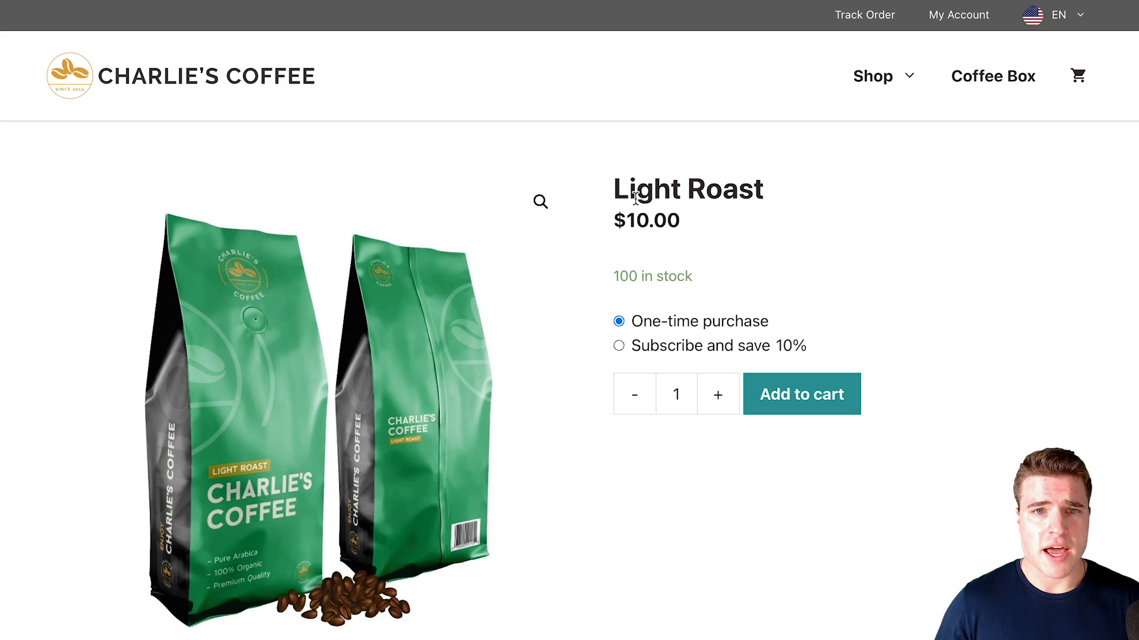
mouse_move(457, 155)
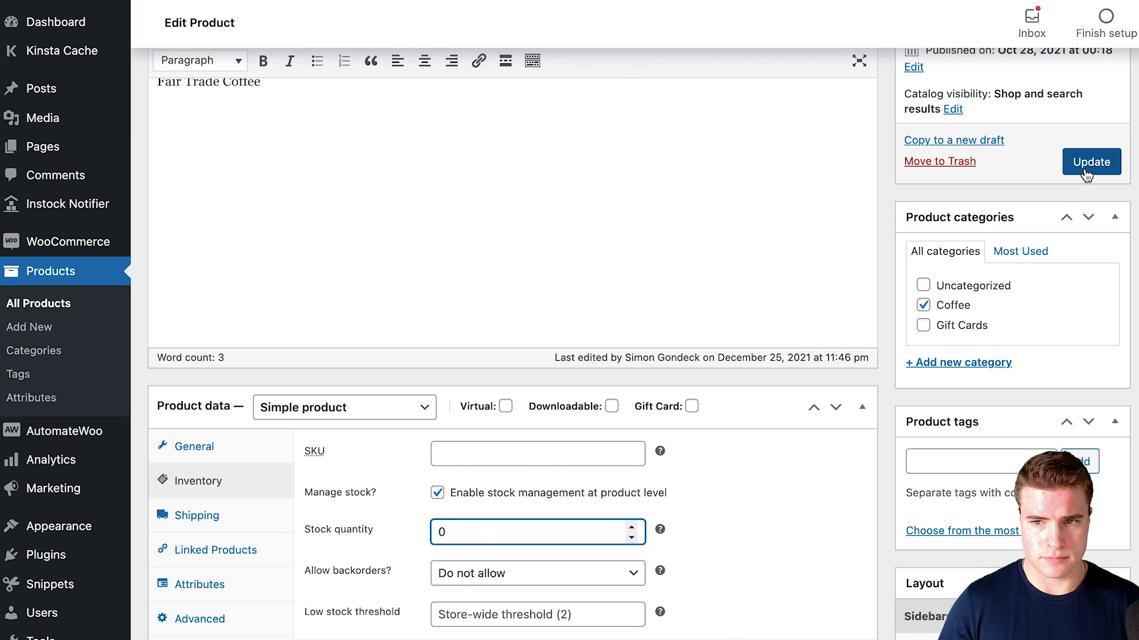
Step: Update Light Roast with stock quantity 0 and wait for 'Product updated'
click(1091, 162)
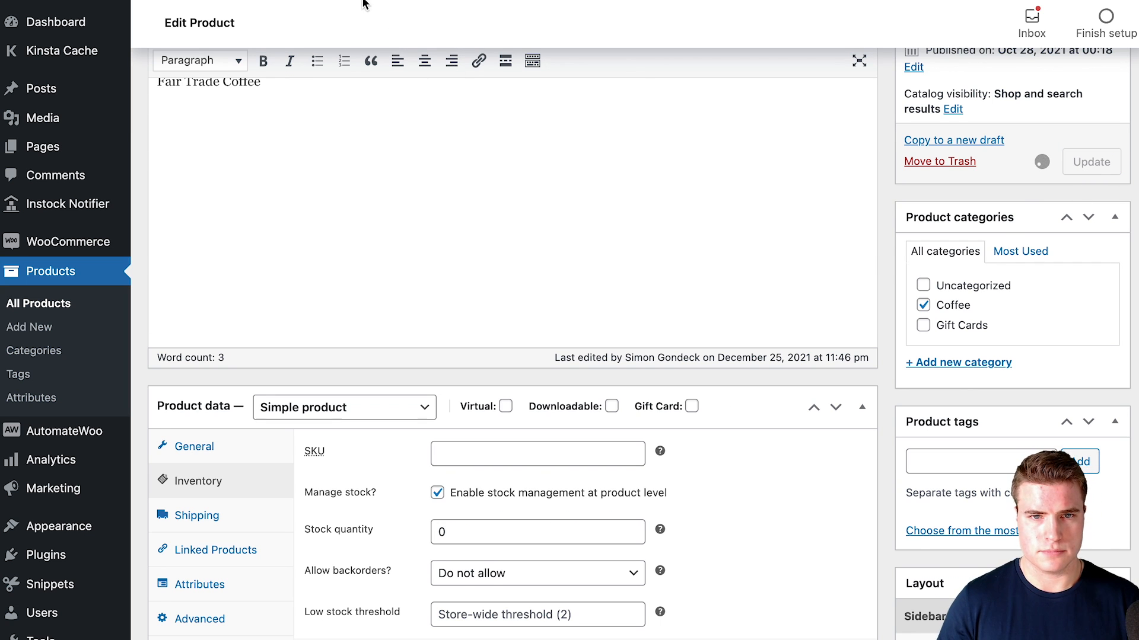
click(1091, 161)
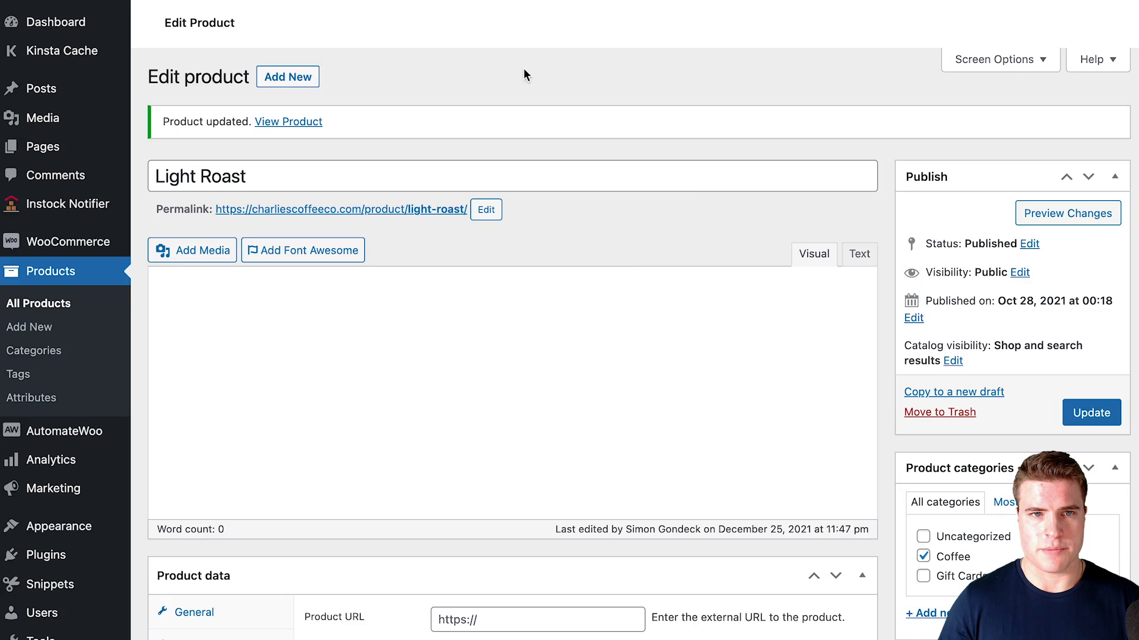
click(289, 121)
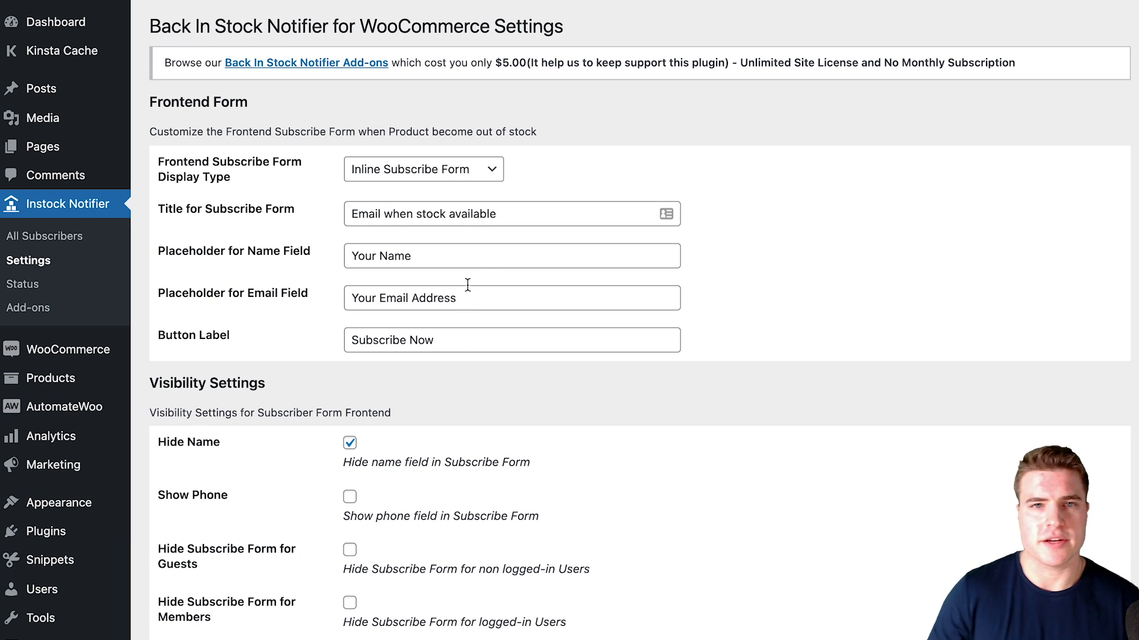
mouse_move(465, 196)
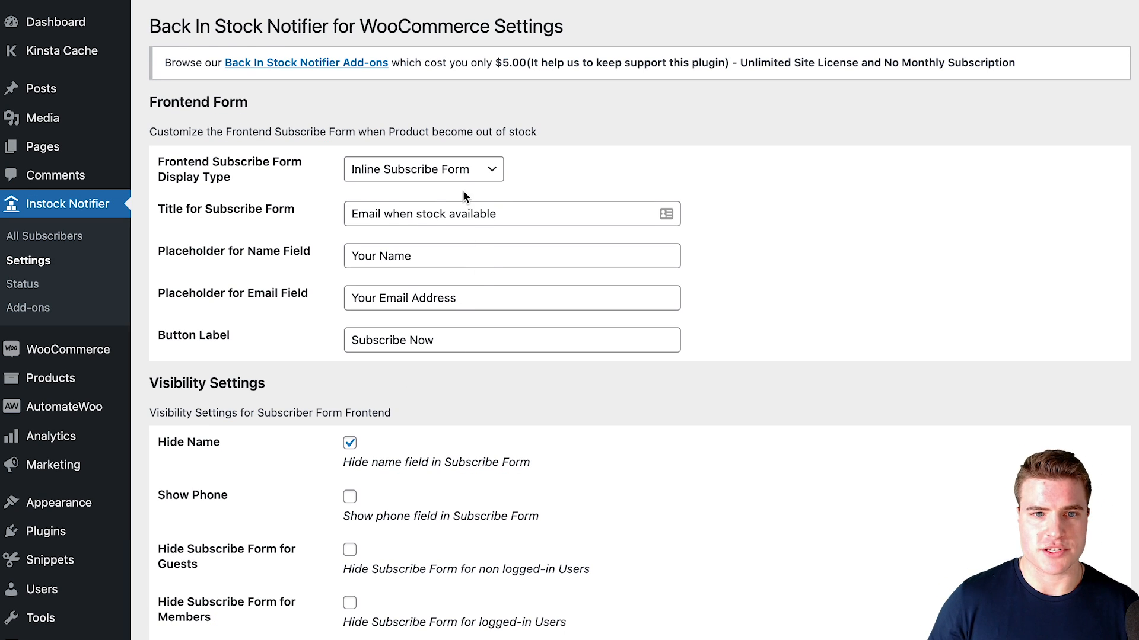
Step: Keep the inline subscribe form display, hide its name field, and save the settings
click(424, 169)
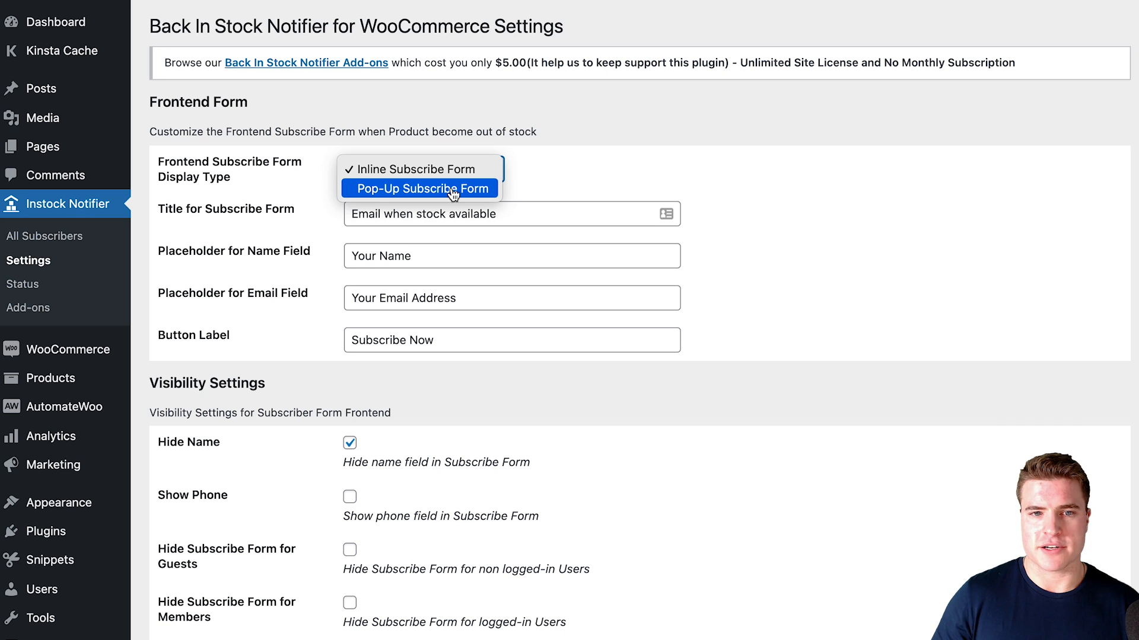
click(411, 168)
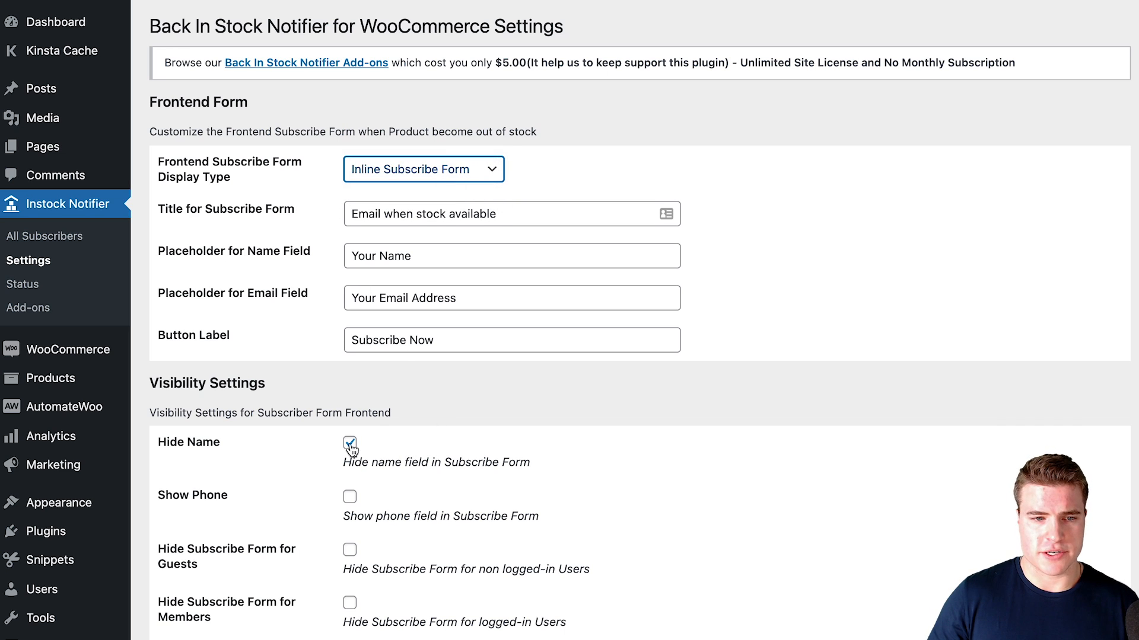
click(349, 444)
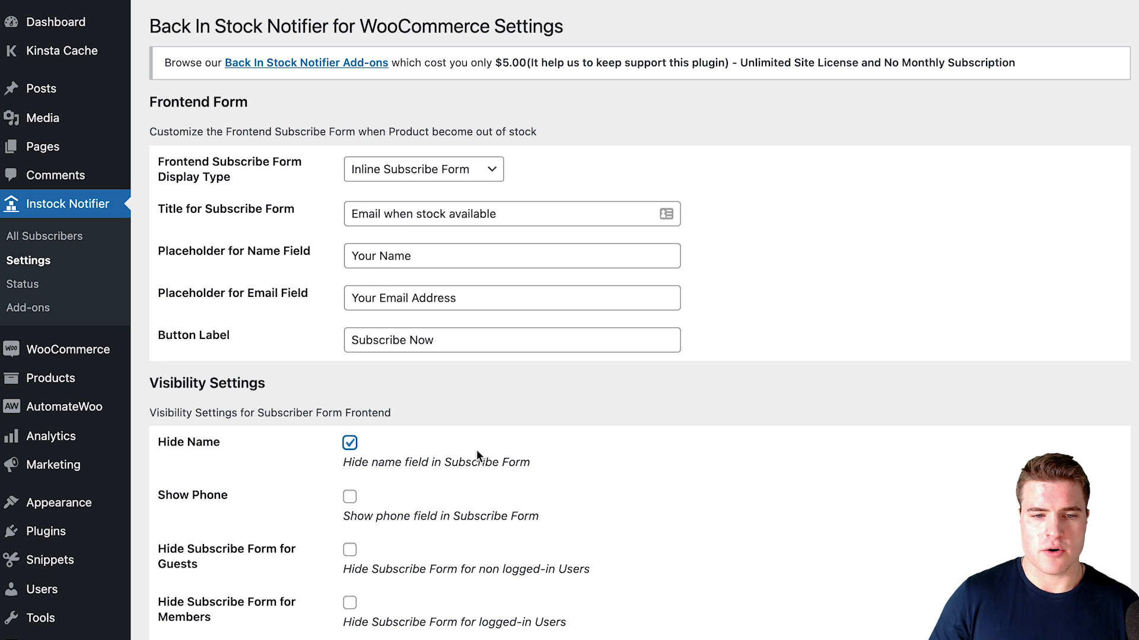
scroll(down, 3)
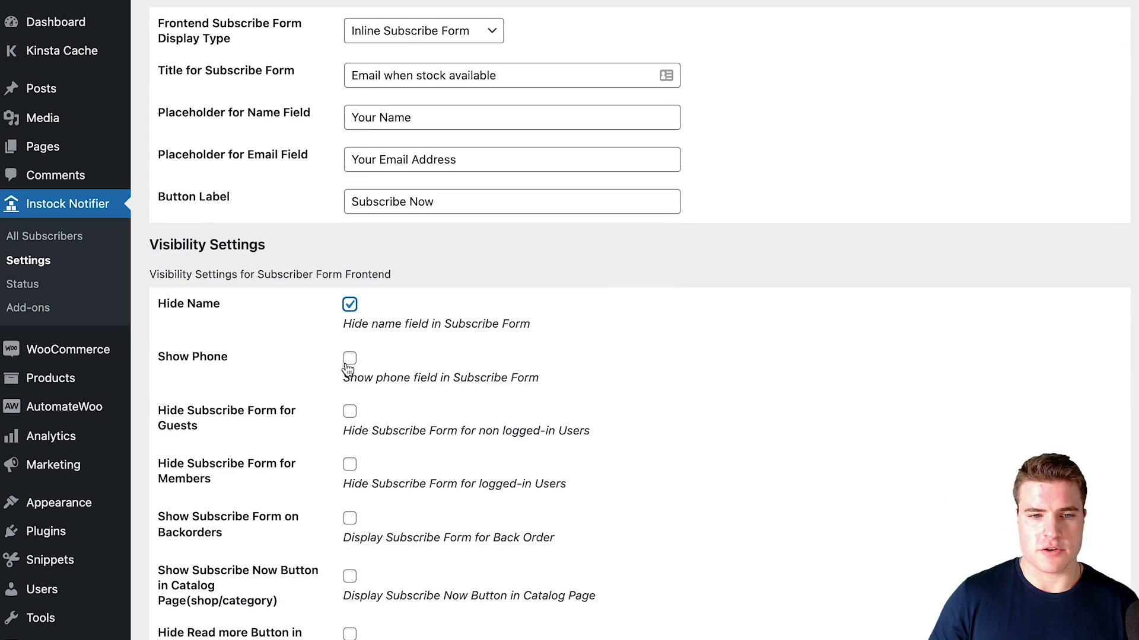
scroll(down, 3)
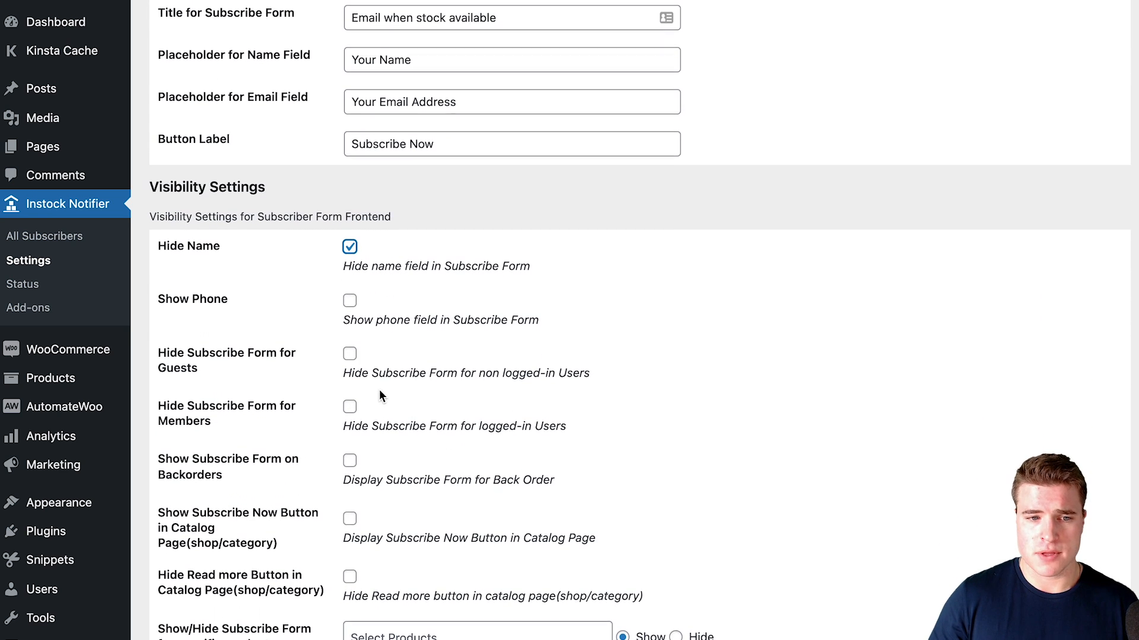
scroll(down, 3)
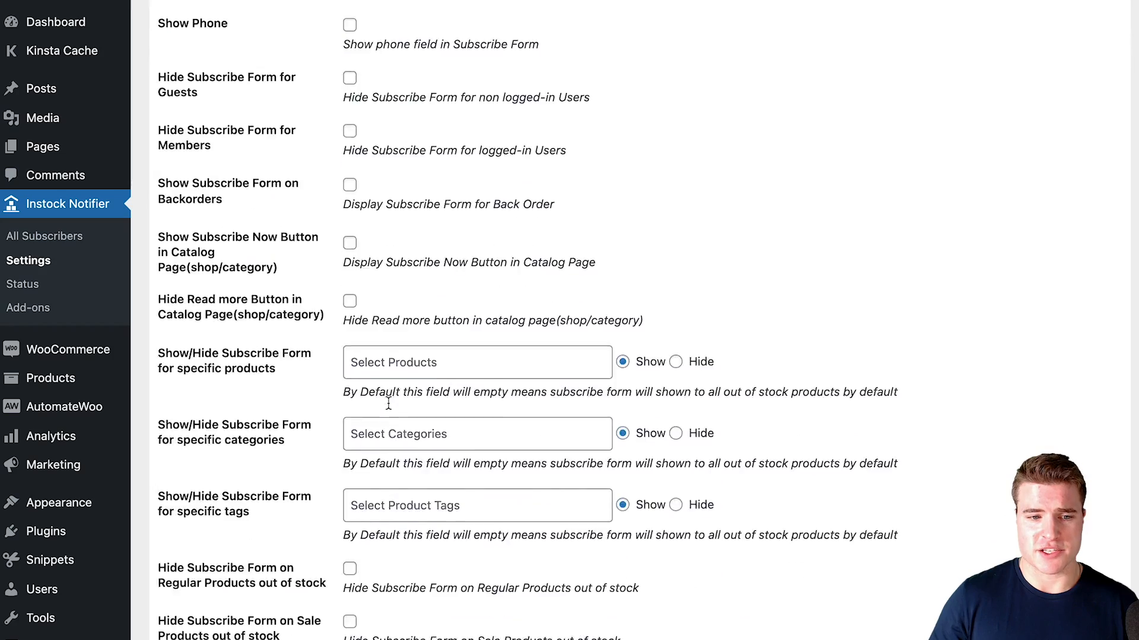
scroll(down, 3)
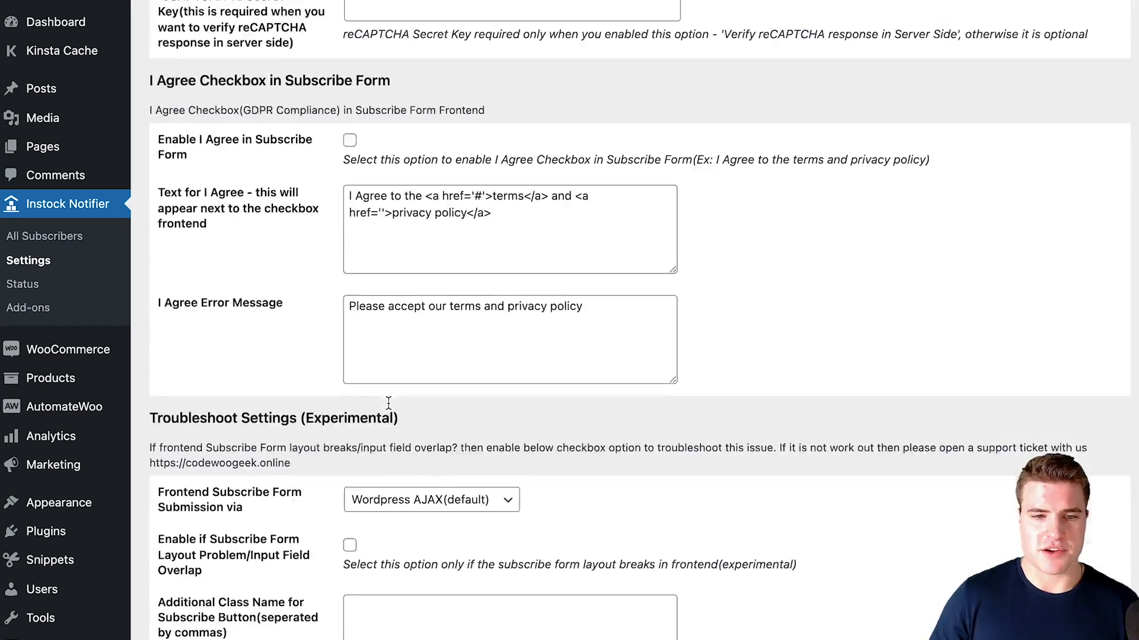
scroll(down, 3)
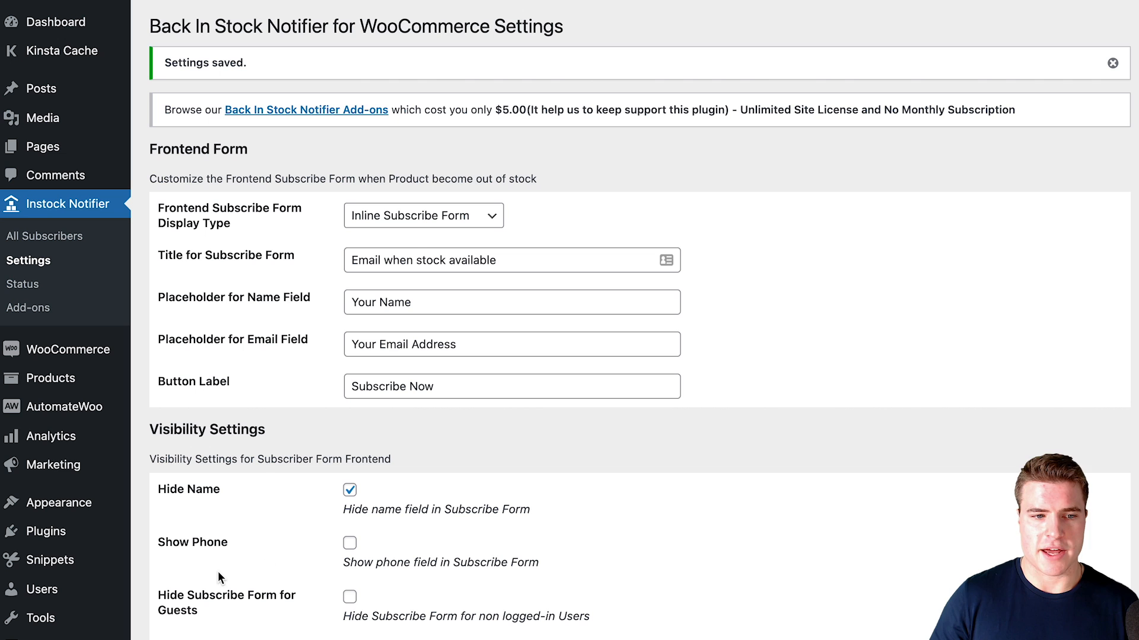
mouse_move(135, 428)
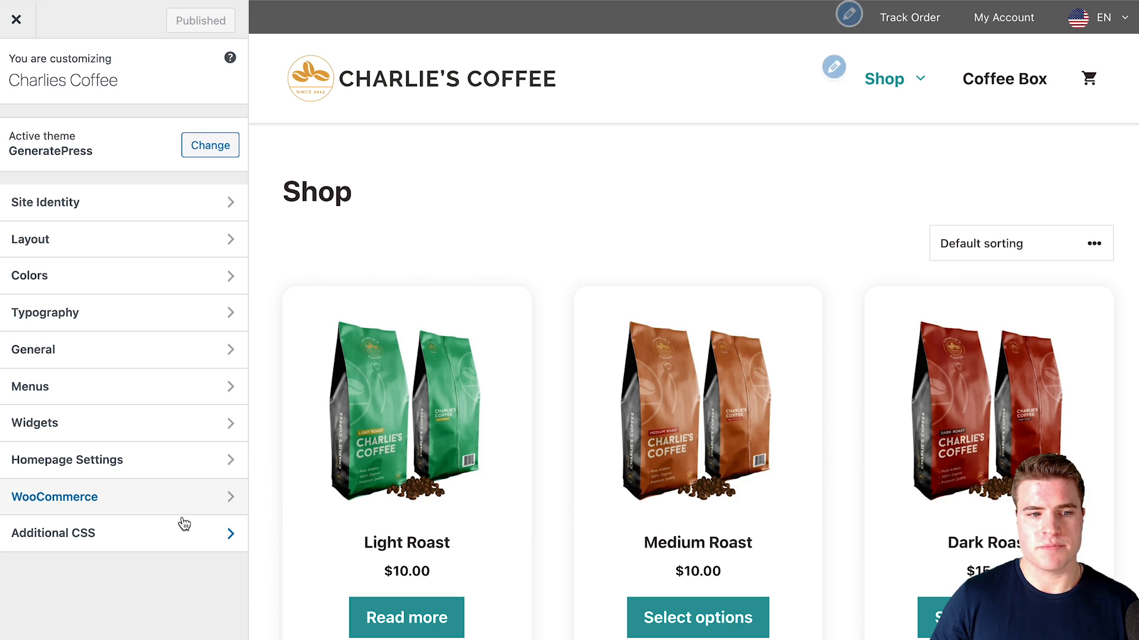
Step: Add .cwginstock-subscribe-form panel CSS with #2e9a9c colours in Additional CSS and view the product
click(53, 534)
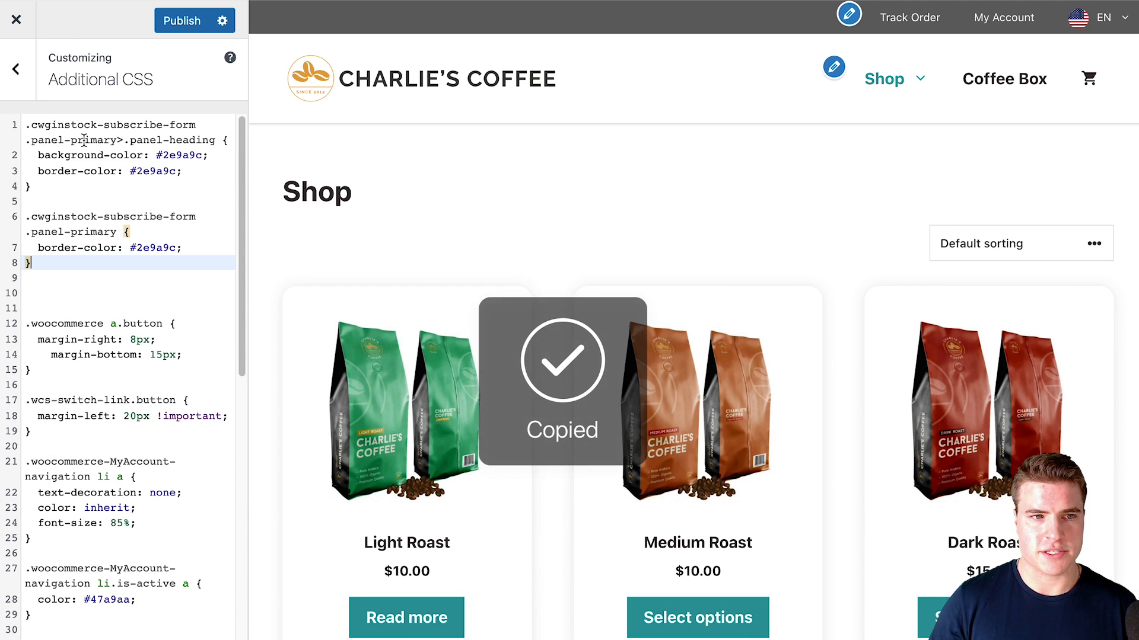
click(184, 19)
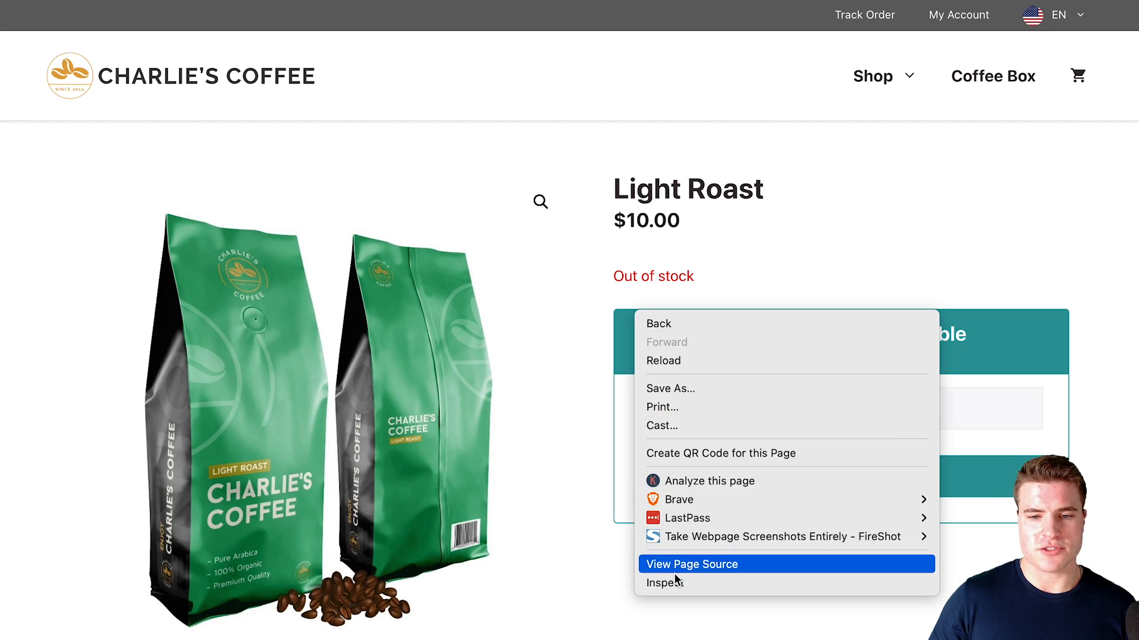
Step: Inspect the subscribe form element and test 'max-width: 400px' in element.style
click(664, 582)
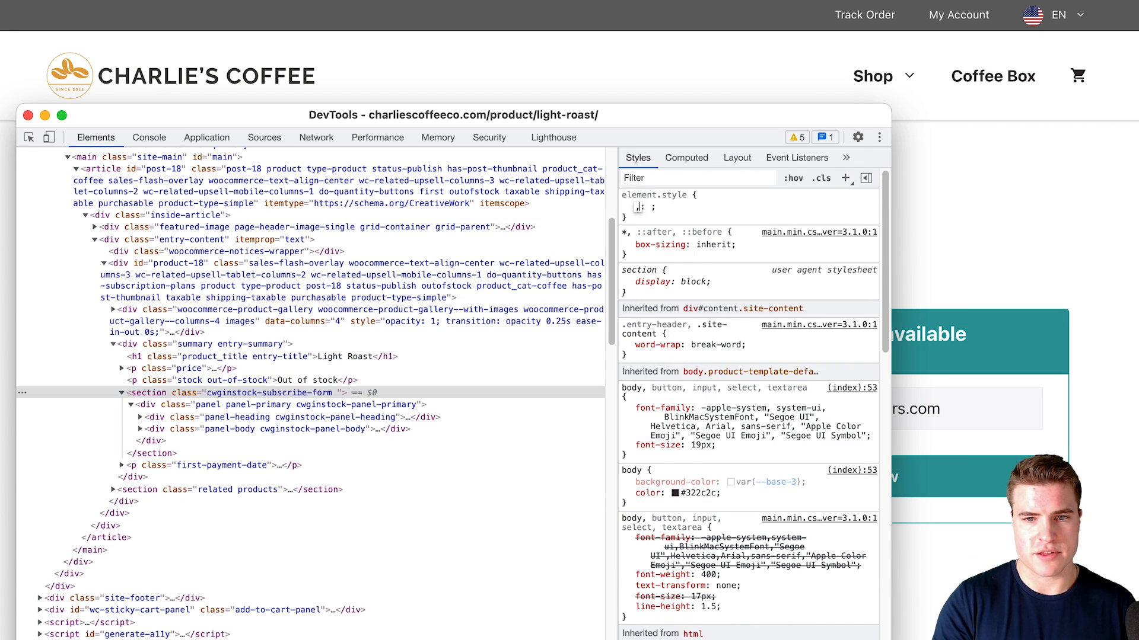
text(max-width: 400px)
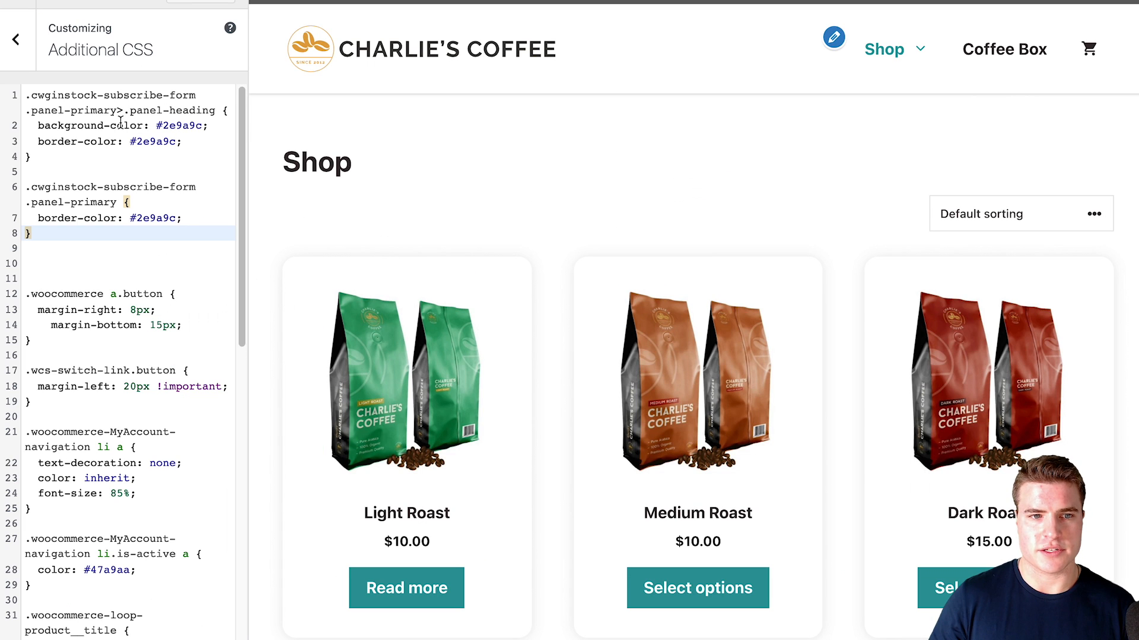
text(cwginstock-subscribe-form)
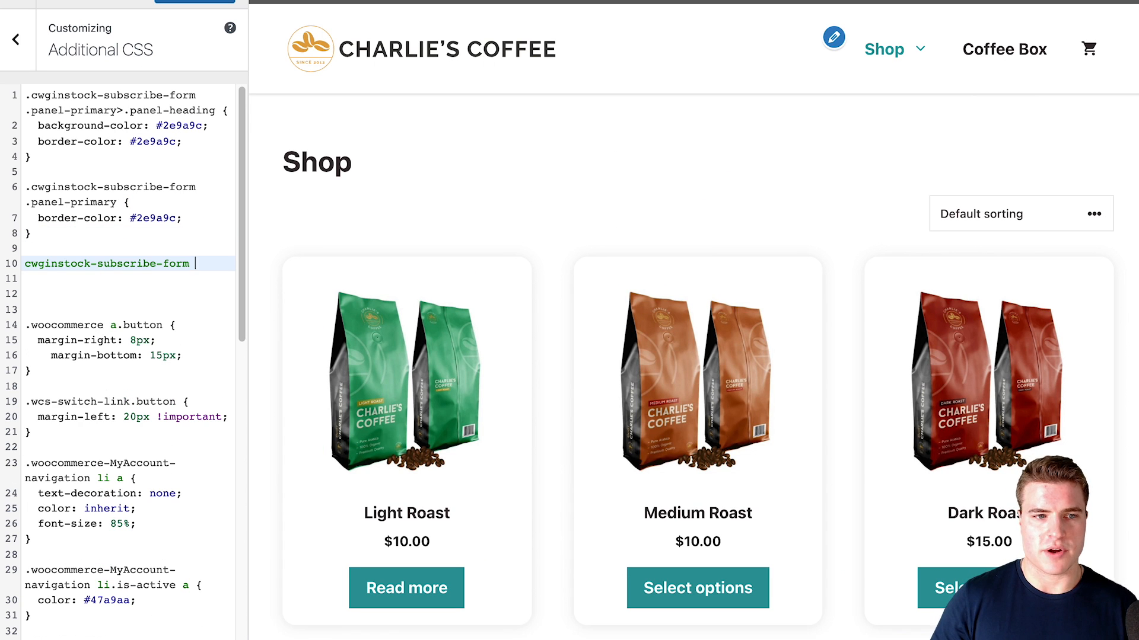
text(max-w)
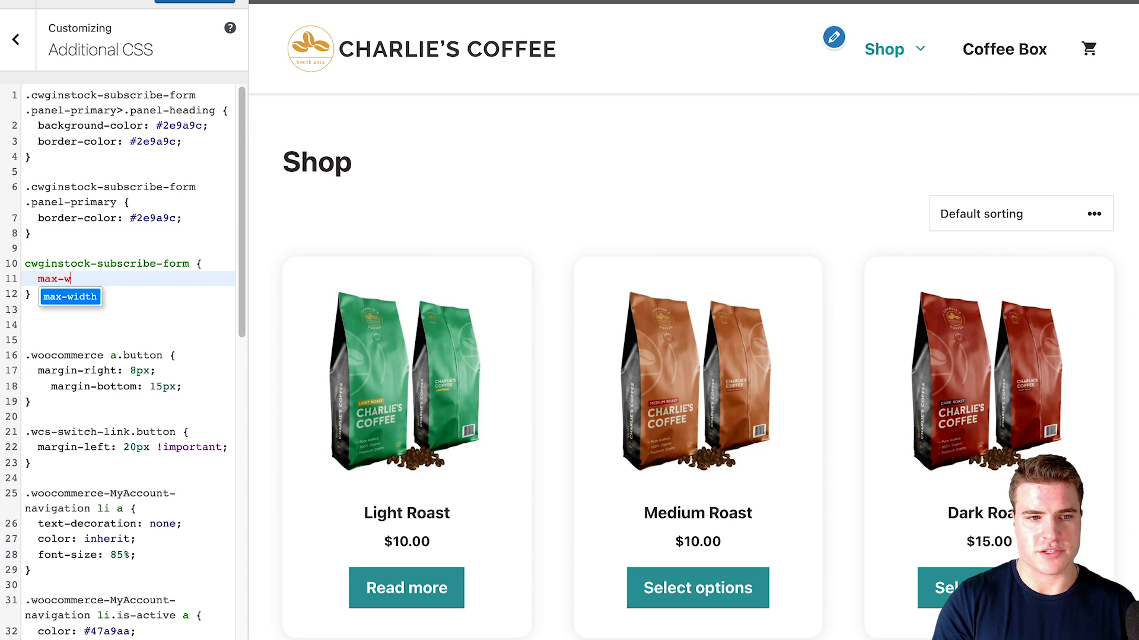
text(idth: 400px;)
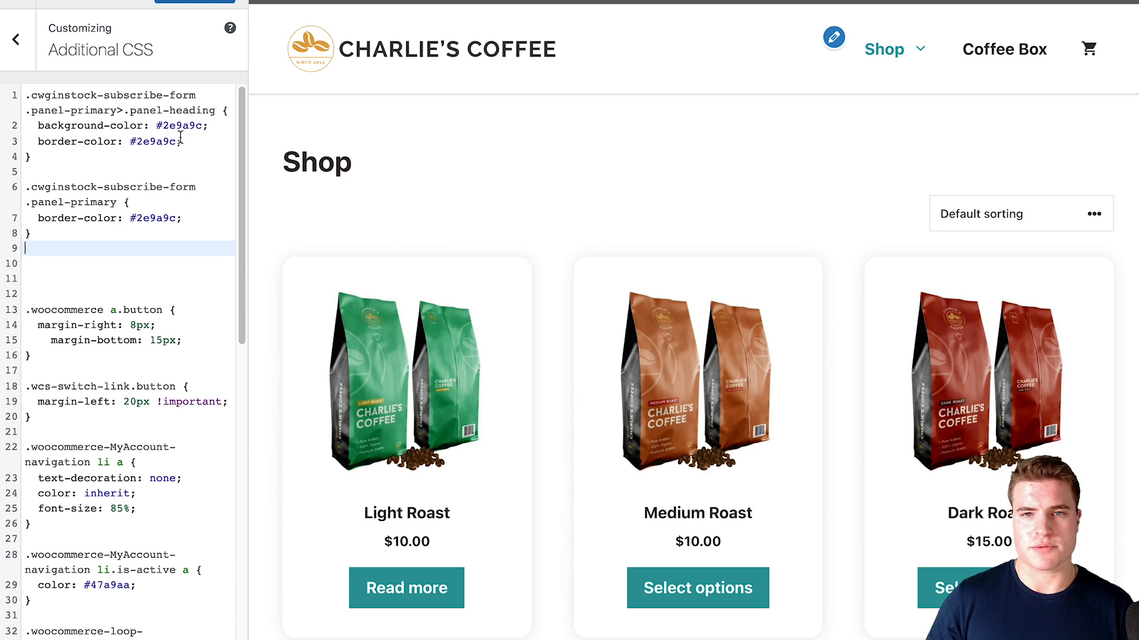
click(406, 588)
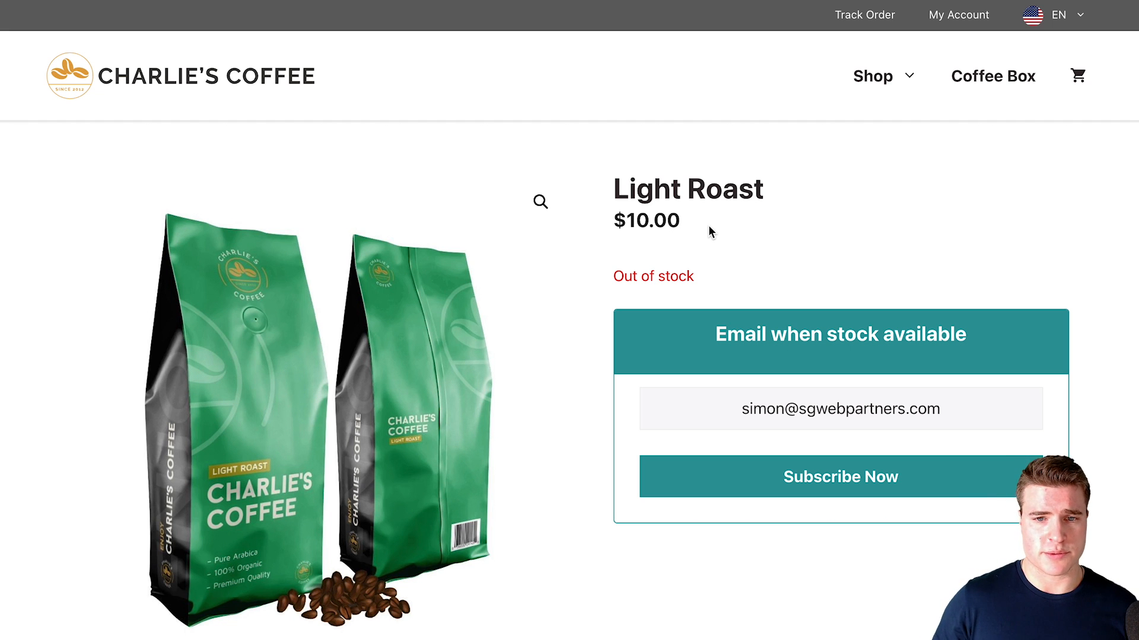
mouse_move(445, 41)
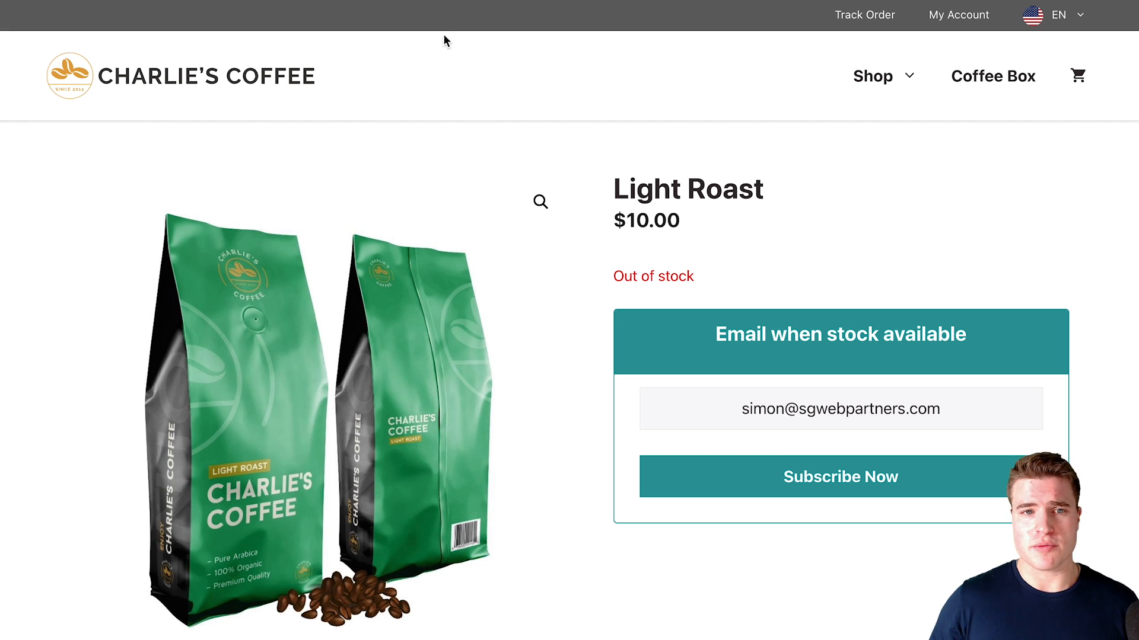
mouse_move(670, 125)
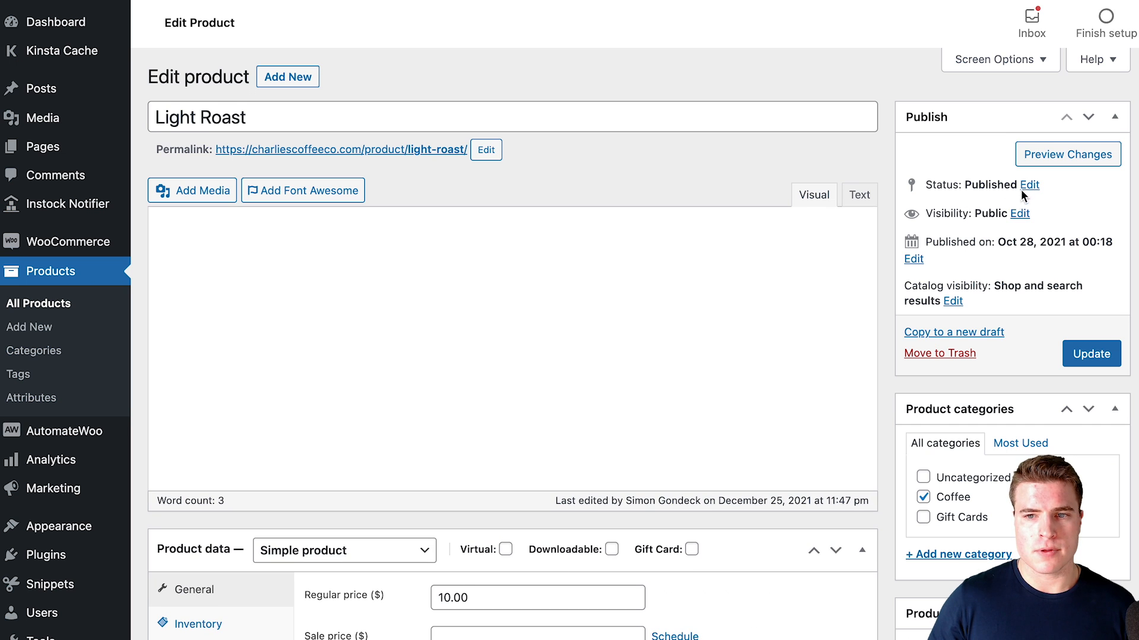
Step: Confirm the Light Roast publish status and update the product
click(1028, 183)
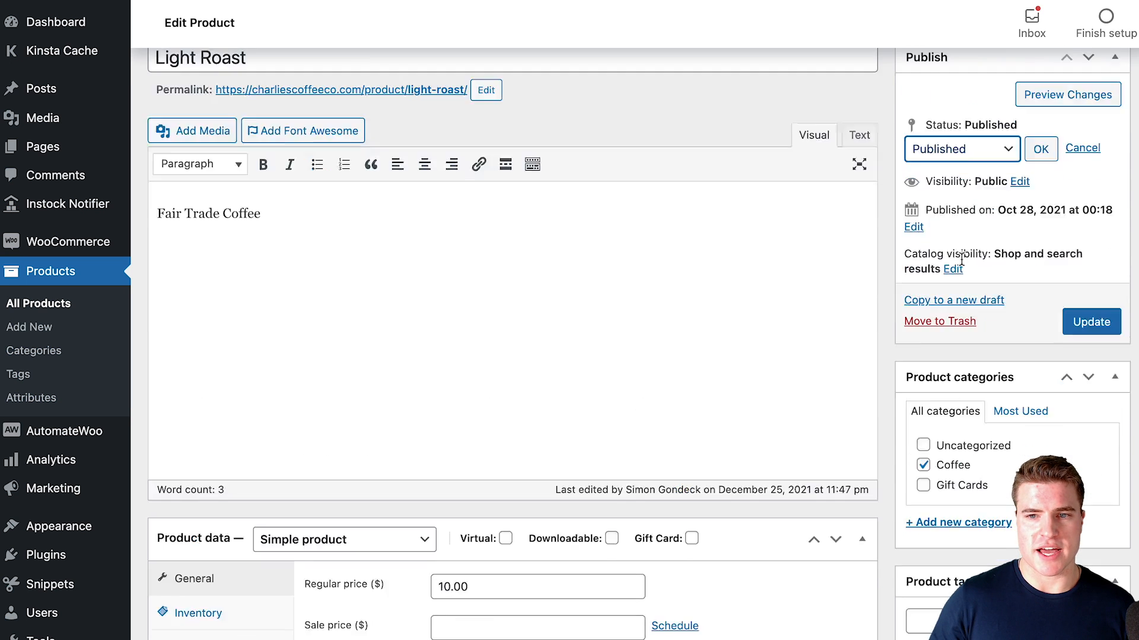
click(961, 149)
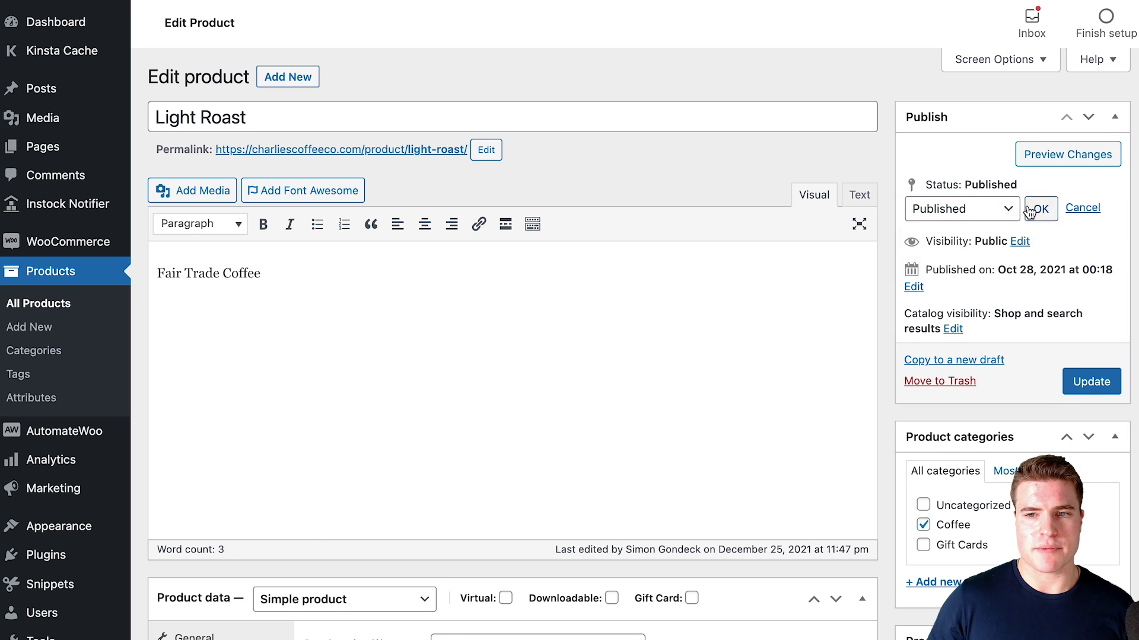
click(1040, 209)
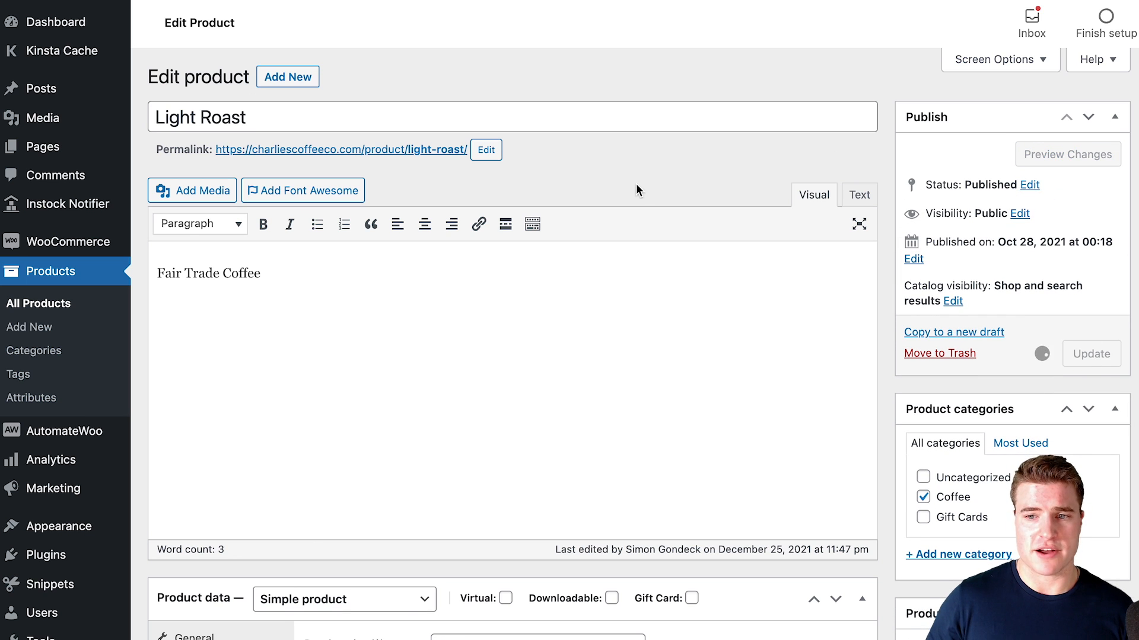
click(1091, 354)
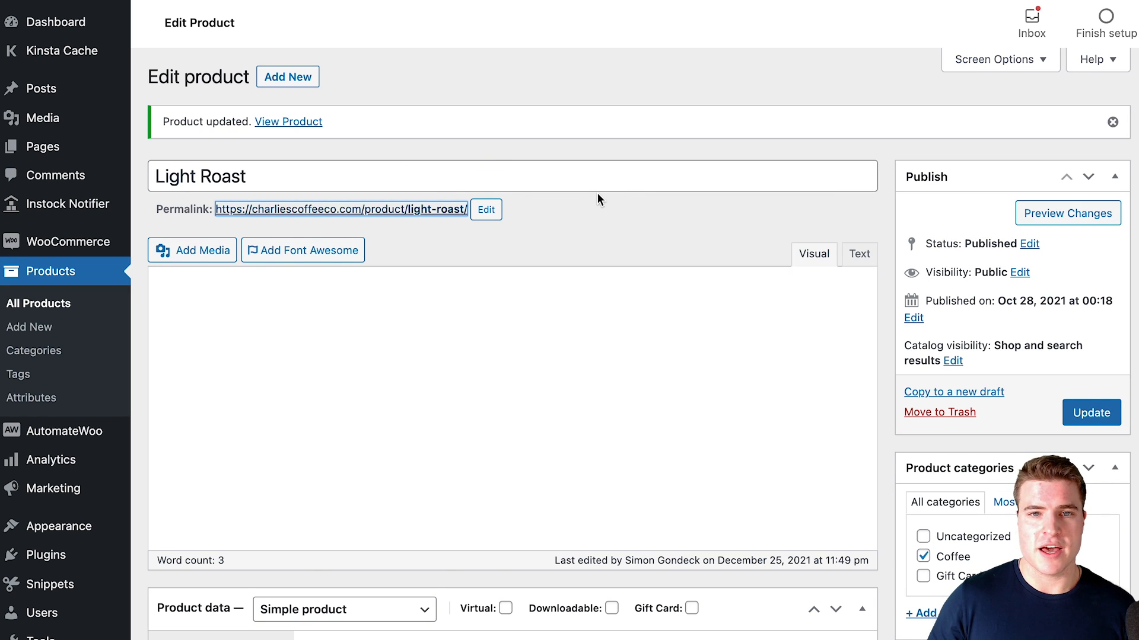
Step: View Light Roast on the storefront, then show Instock Notifier's All Subscribers list
click(287, 121)
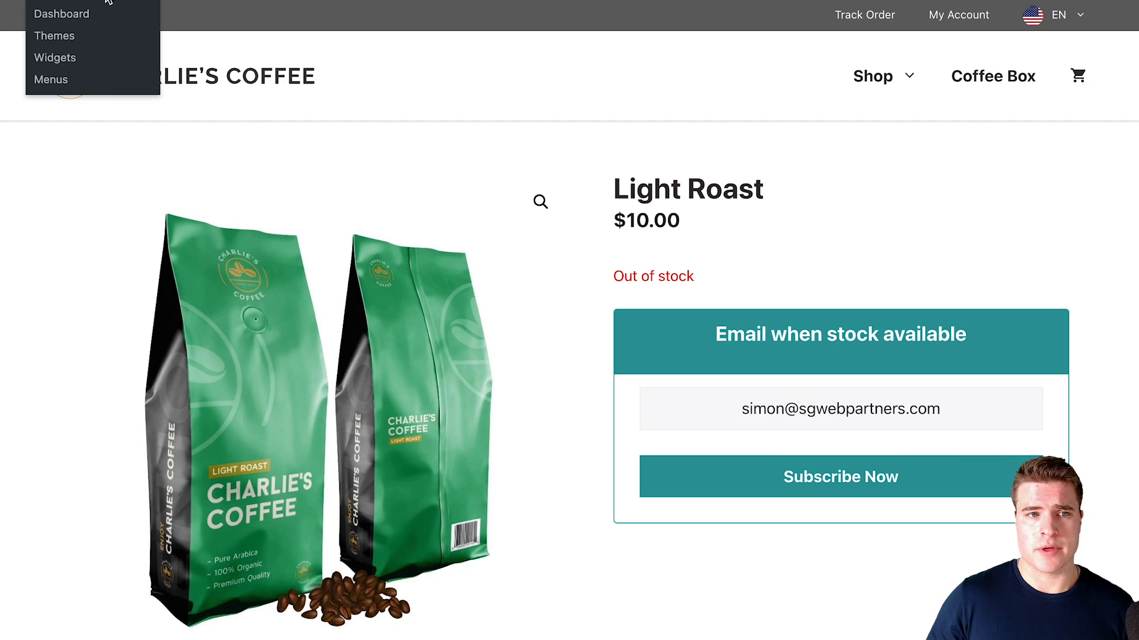
click(61, 14)
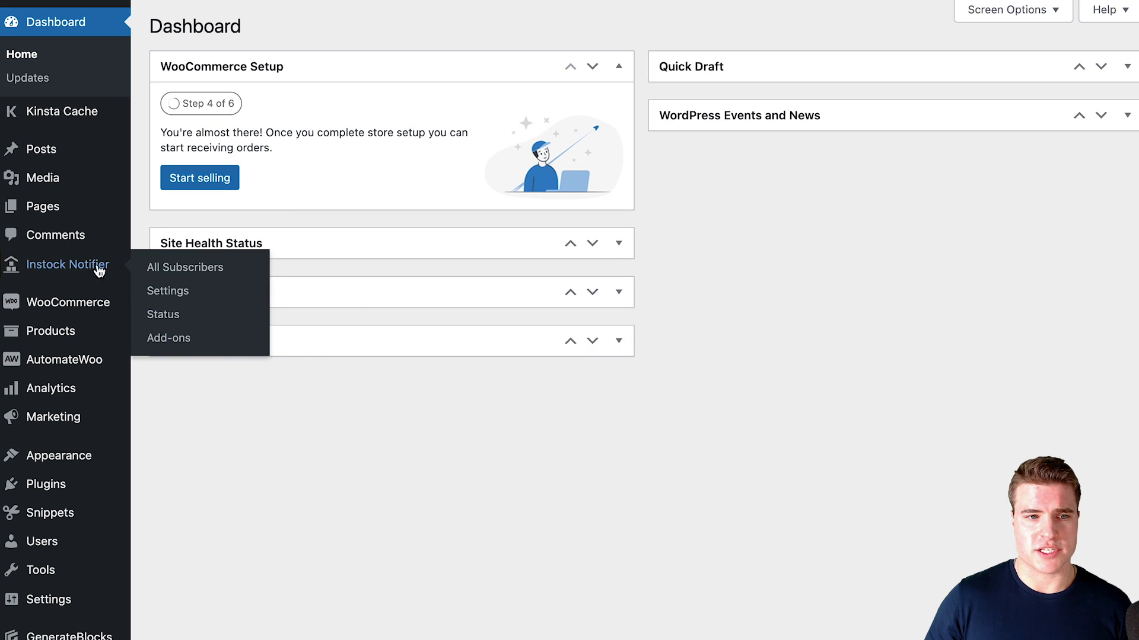
click(184, 268)
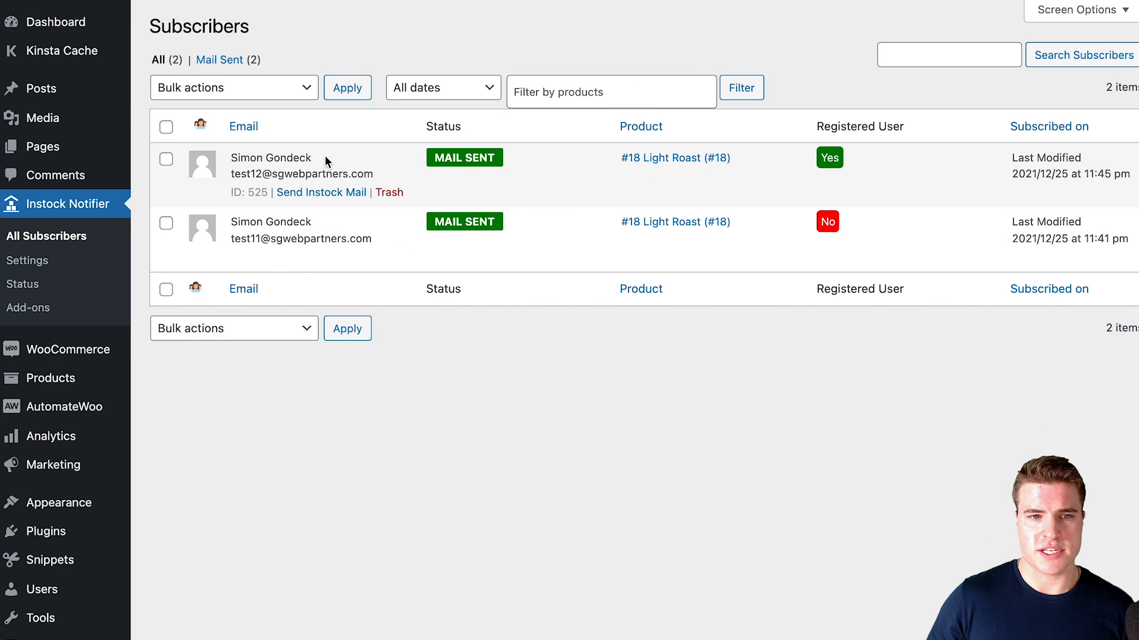
mouse_move(982, 168)
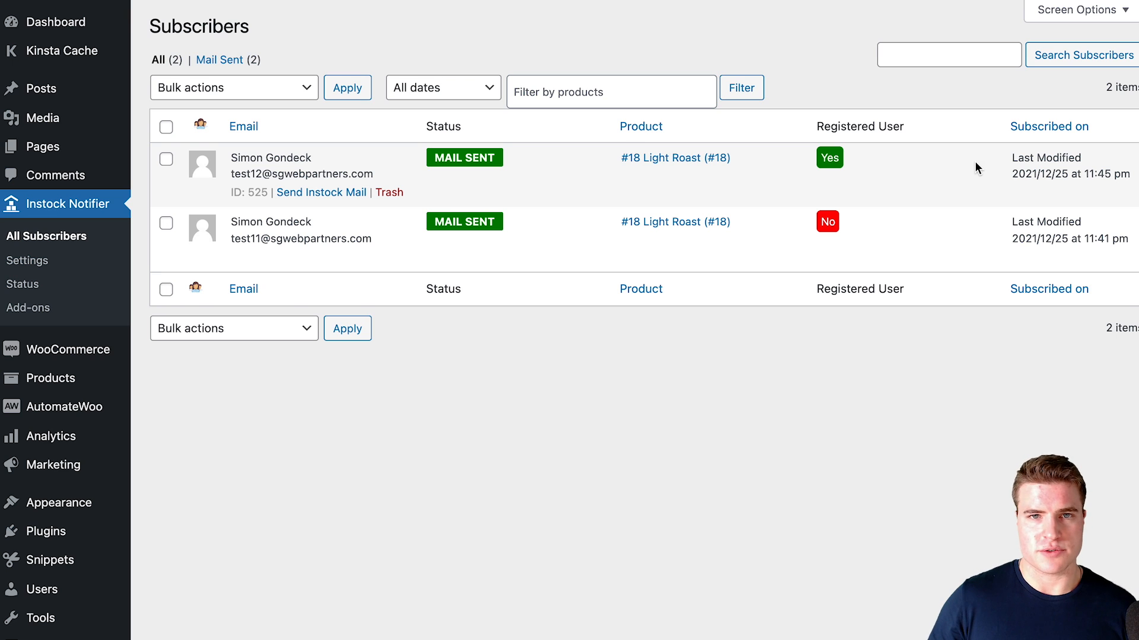
mouse_move(917, 162)
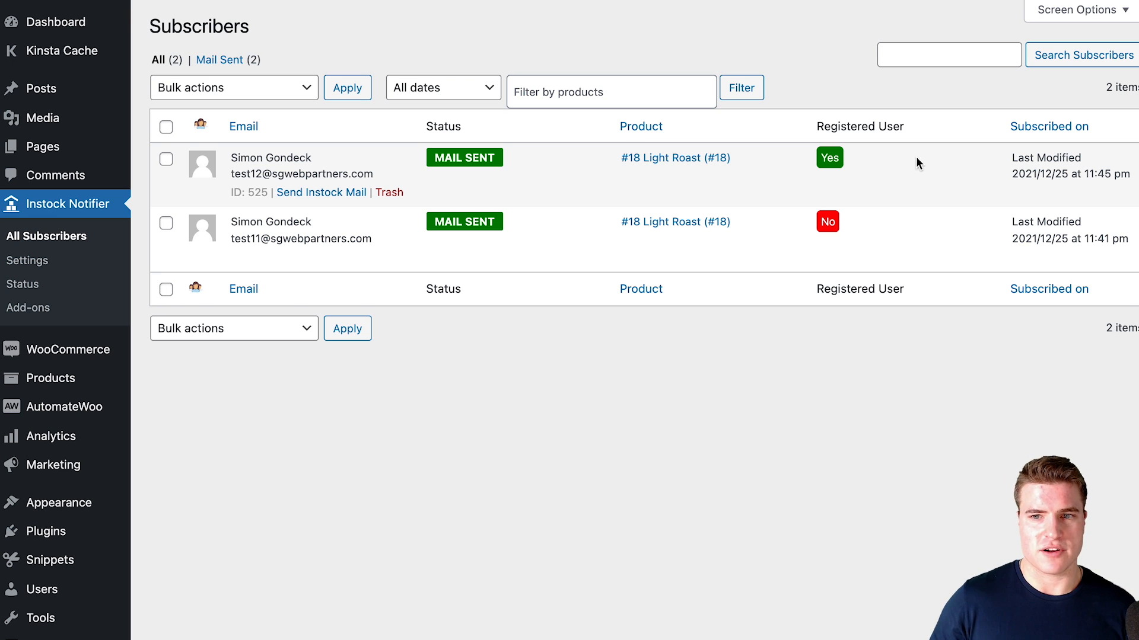
mouse_move(584, 195)
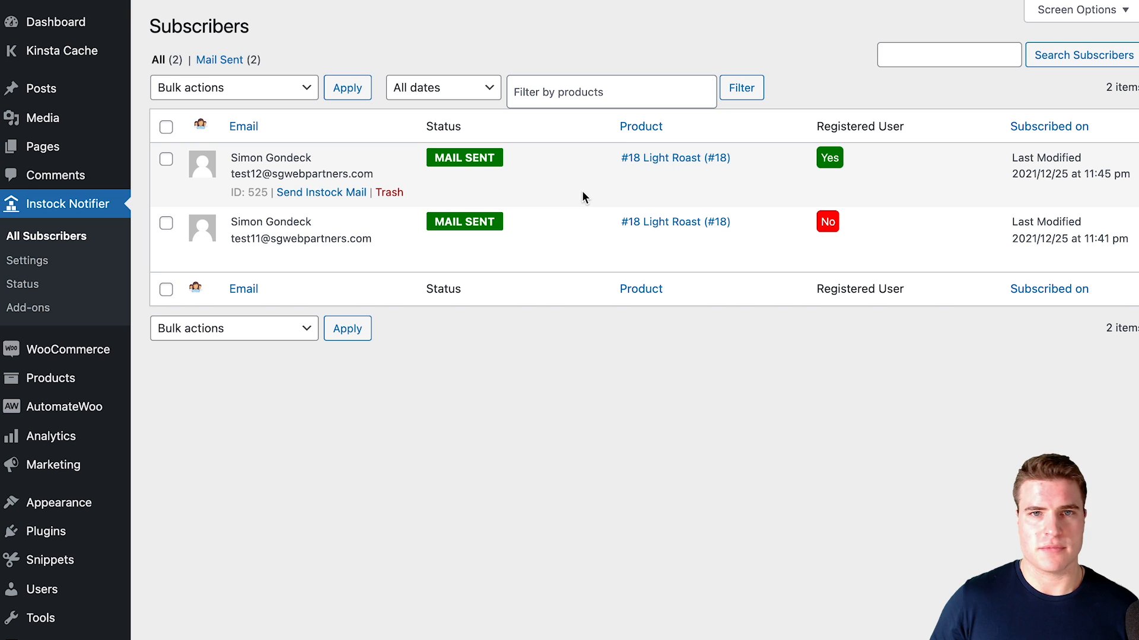